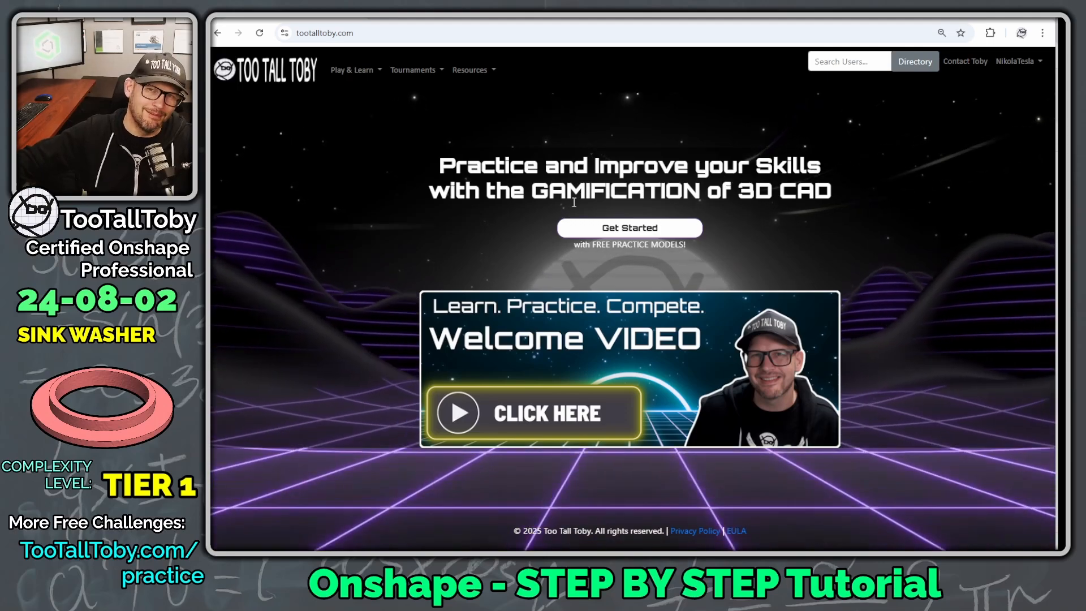
- Browse the Practice Models grid, scrolling down through it and back to the top
{"action": "left_click", "coordinate": [628, 228]}
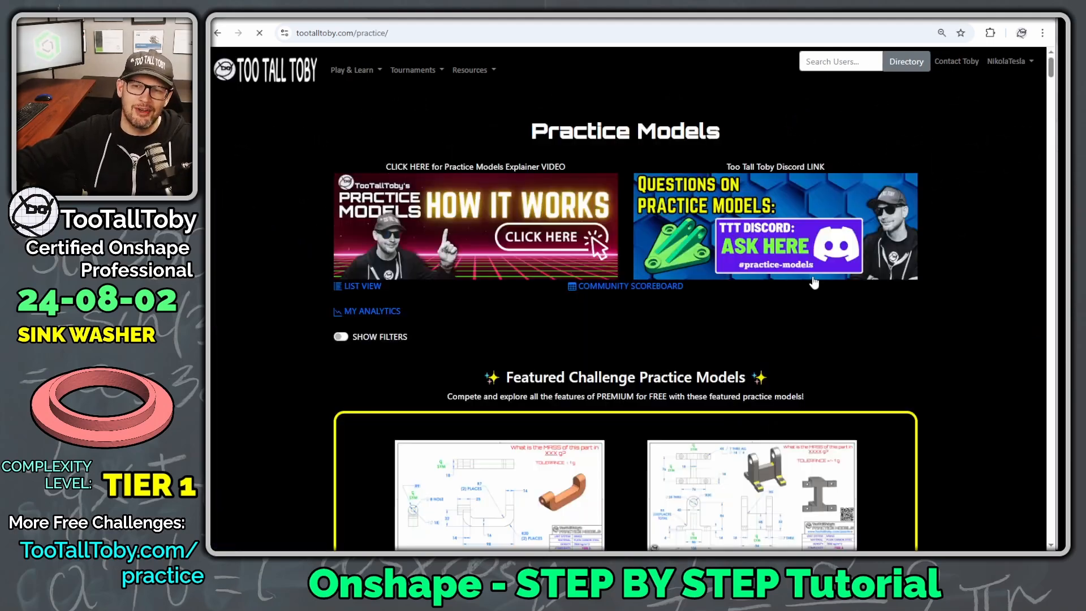
{"action": "scroll", "scroll_direction": "down", "scroll_amount": 3}
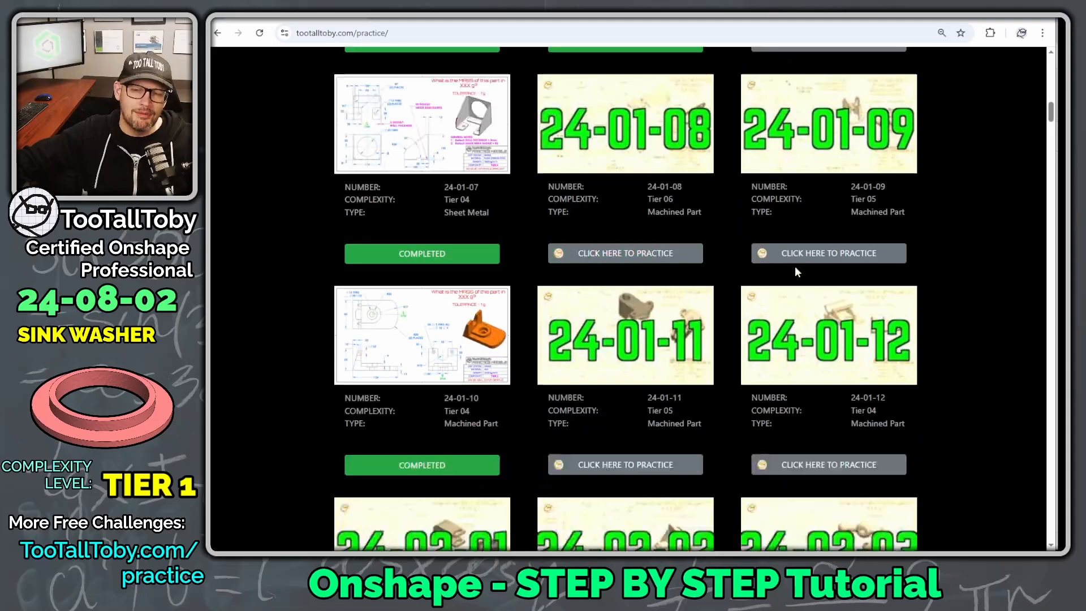
{"action": "scroll", "scroll_direction": "down", "scroll_amount": 3}
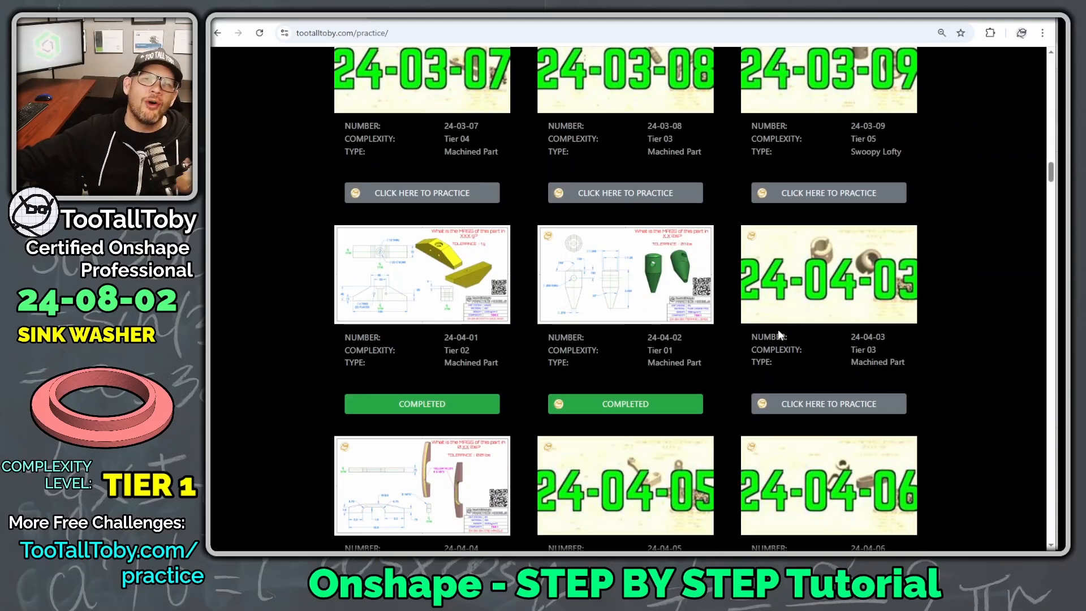
{"action": "scroll", "scroll_direction": "up", "scroll_amount": 3}
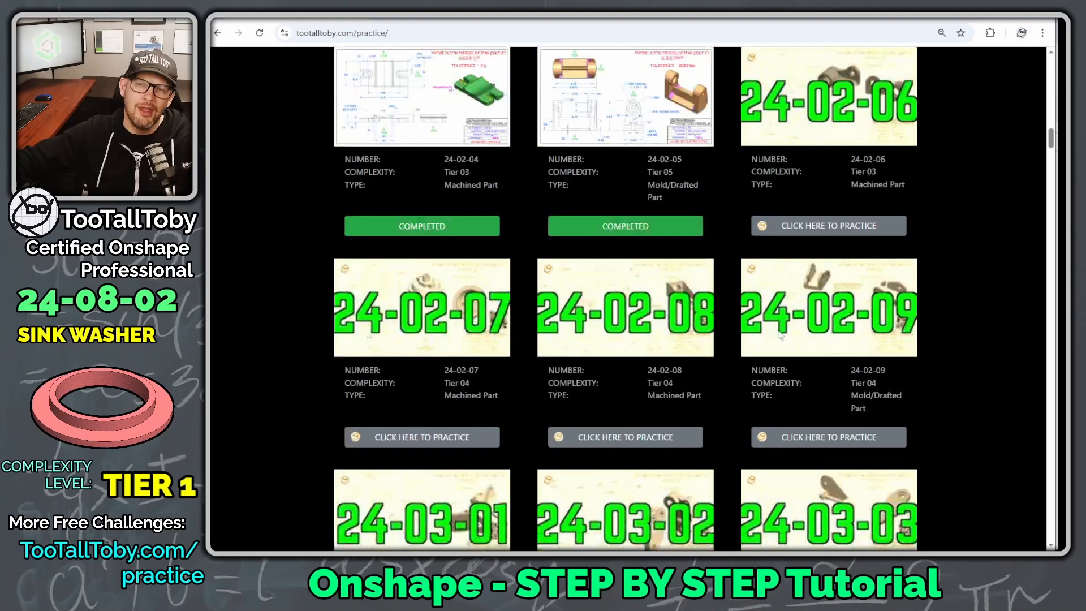
{"action": "scroll", "scroll_direction": "up", "scroll_amount": 3}
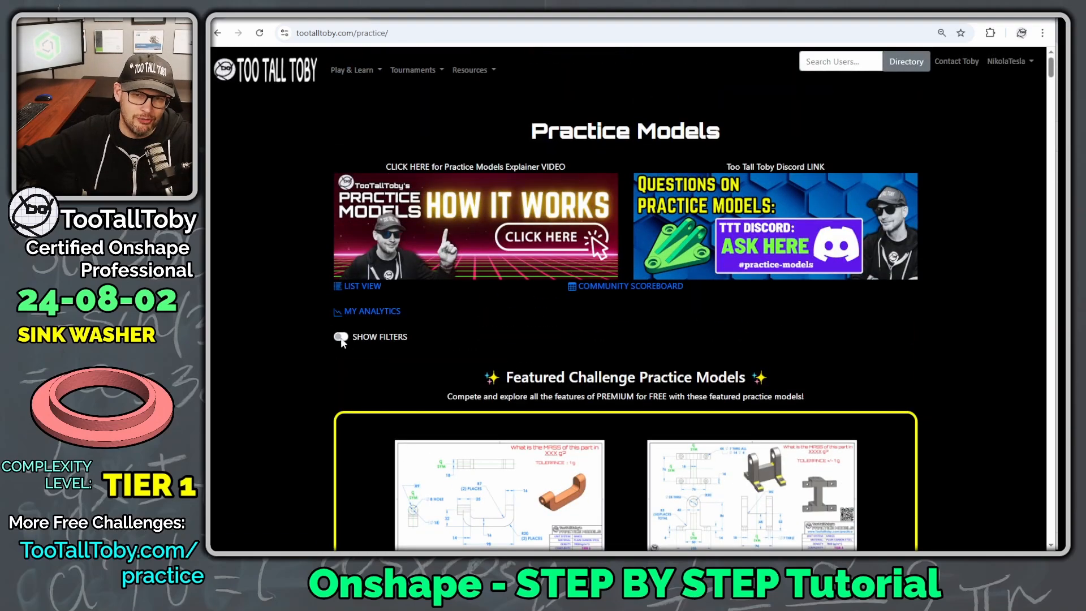
- Filter the practice models to Tier 01 and scroll to the 24-08-02 model
{"action": "left_click", "coordinate": [341, 340]}
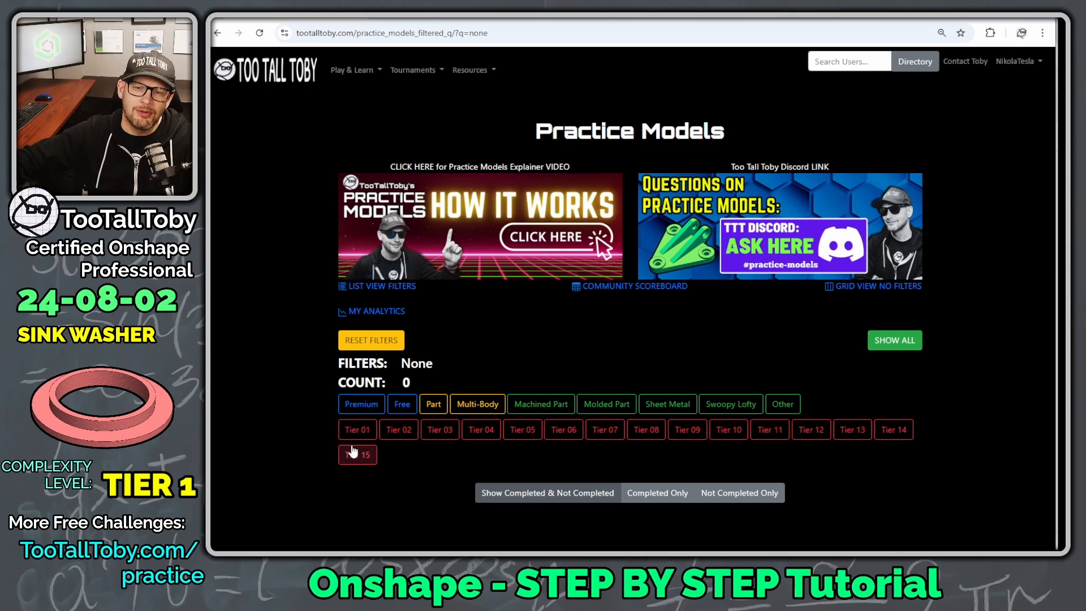
{"action": "left_click", "coordinate": [358, 429]}
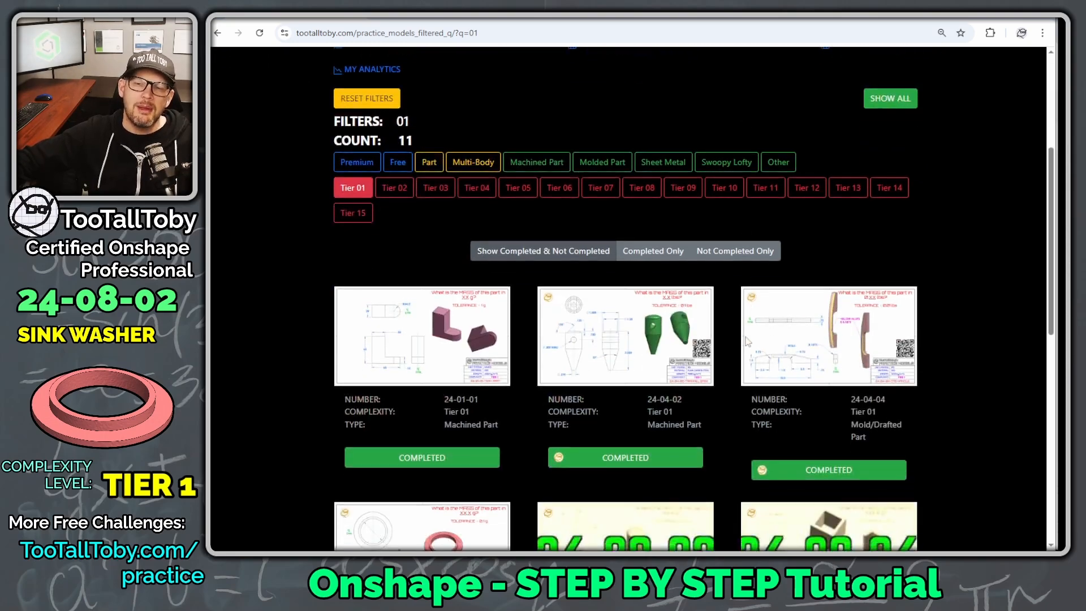
{"action": "scroll", "scroll_direction": "down", "scroll_amount": 3}
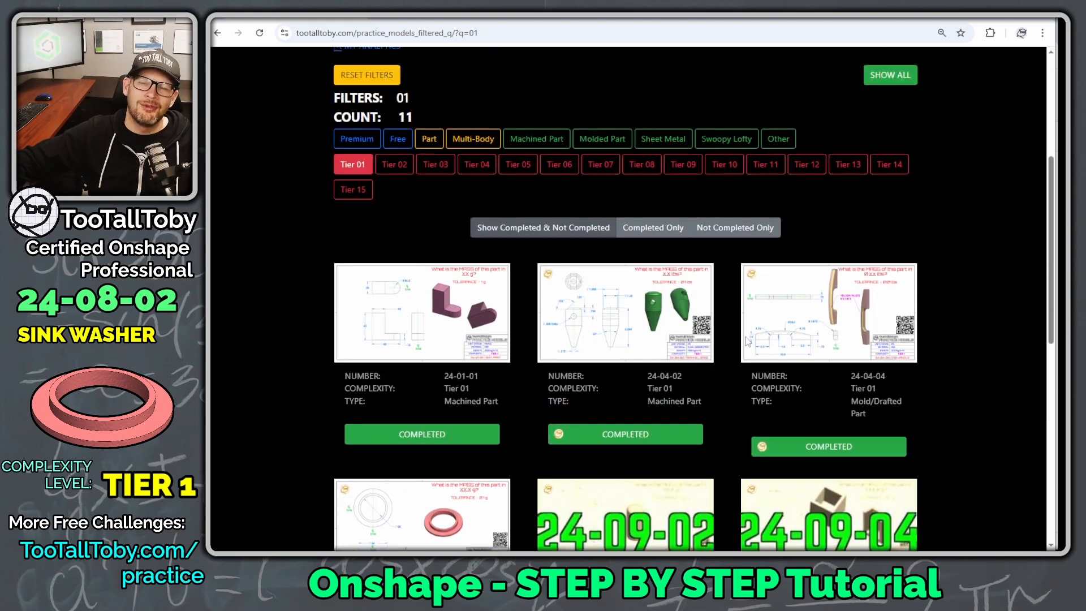
{"action": "scroll", "scroll_direction": "down", "scroll_amount": 3}
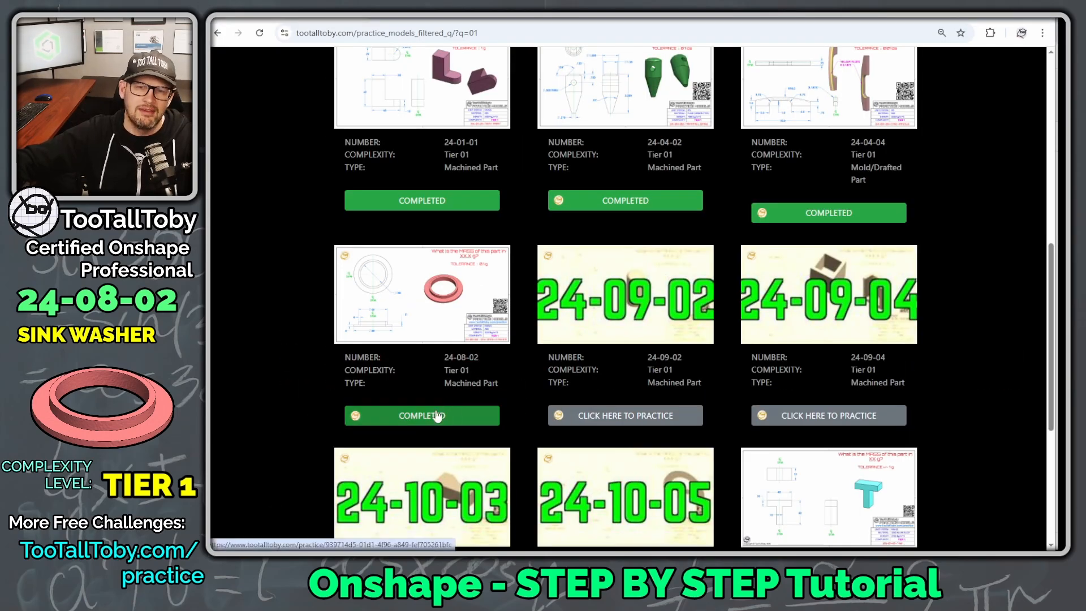
- Start a fresh Try Again attempt on the 24-08-02 Sink Drain Washer model
{"action": "left_click", "coordinate": [422, 416]}
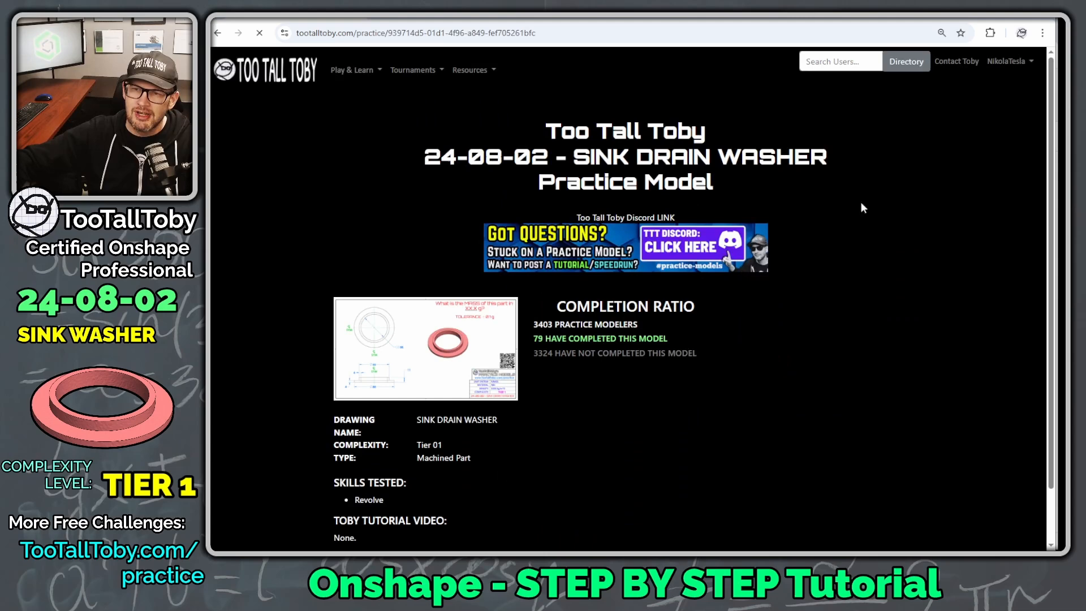
{"action": "scroll", "scroll_direction": "down", "scroll_amount": 3}
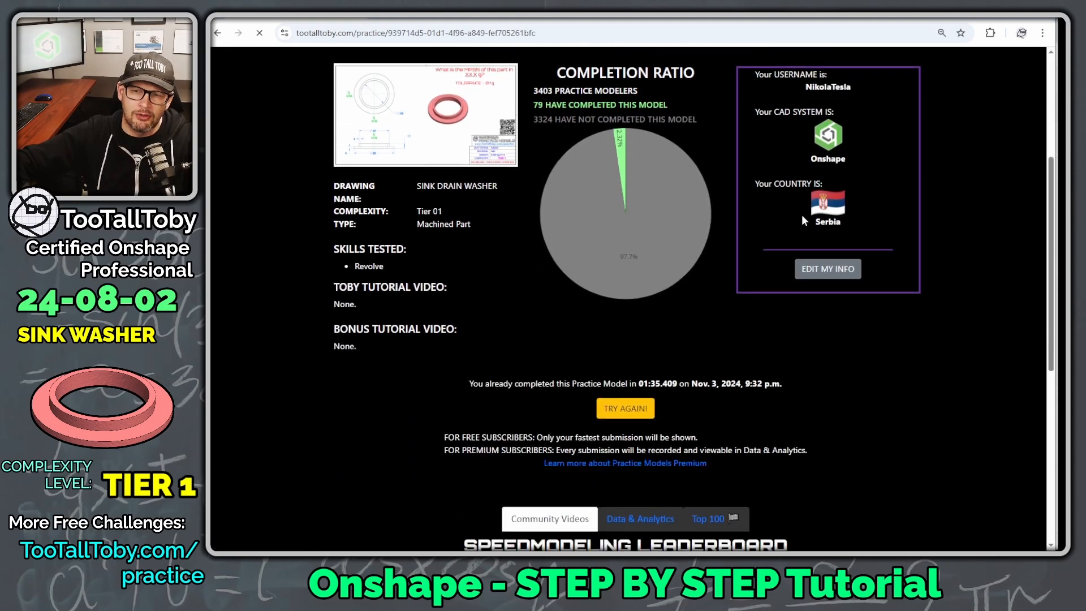
{"action": "left_click", "coordinate": [625, 409]}
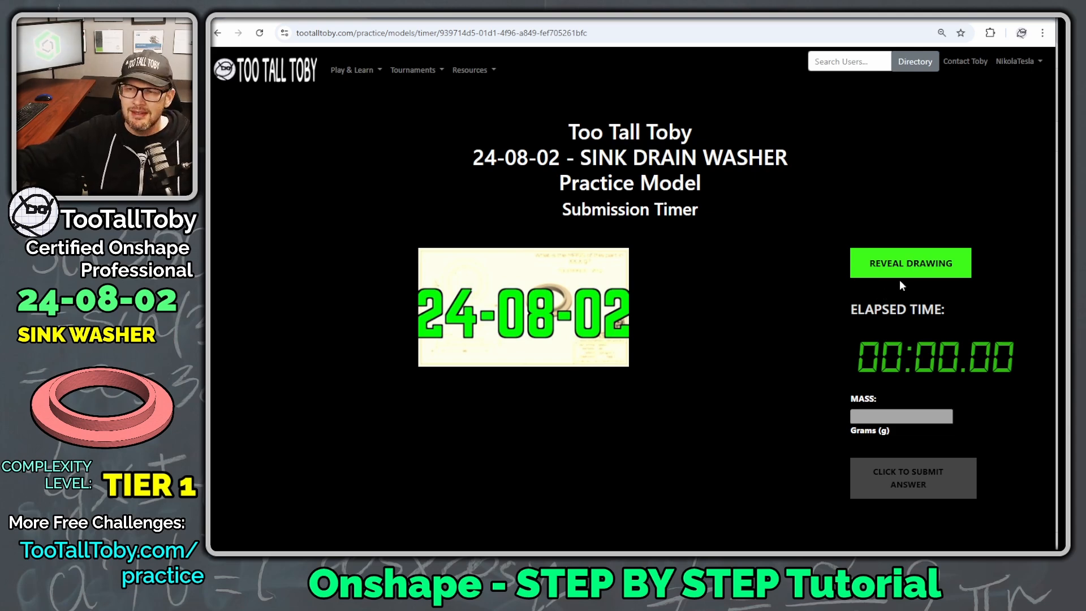
- Reveal the Sink Drain Washer drawing so the elapsed timer starts
{"action": "left_click", "coordinate": [909, 263]}
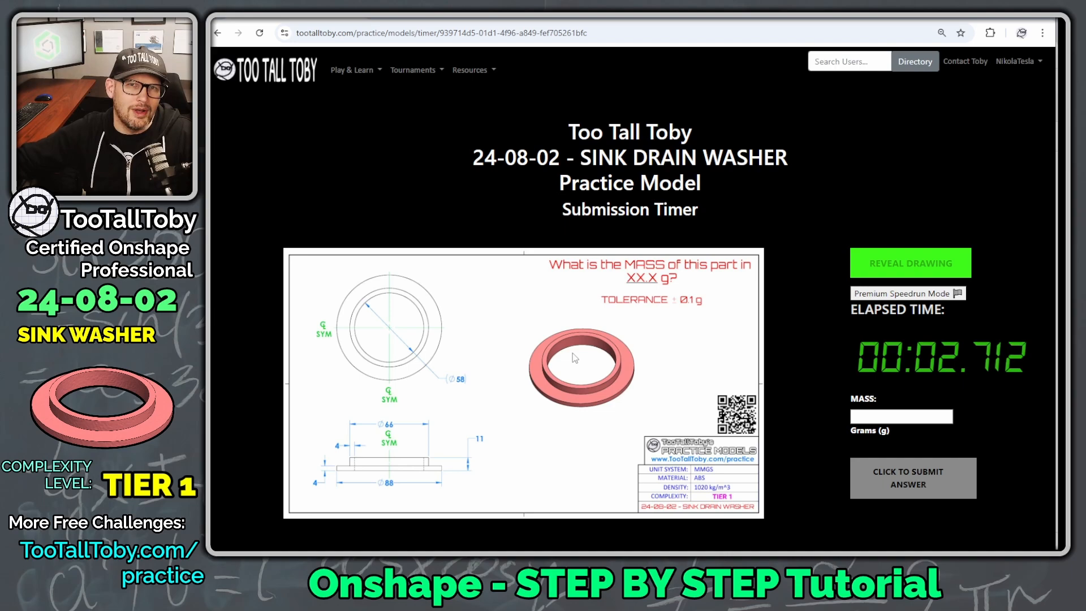
{"action": "mouse_move", "coordinate": [388, 448]}
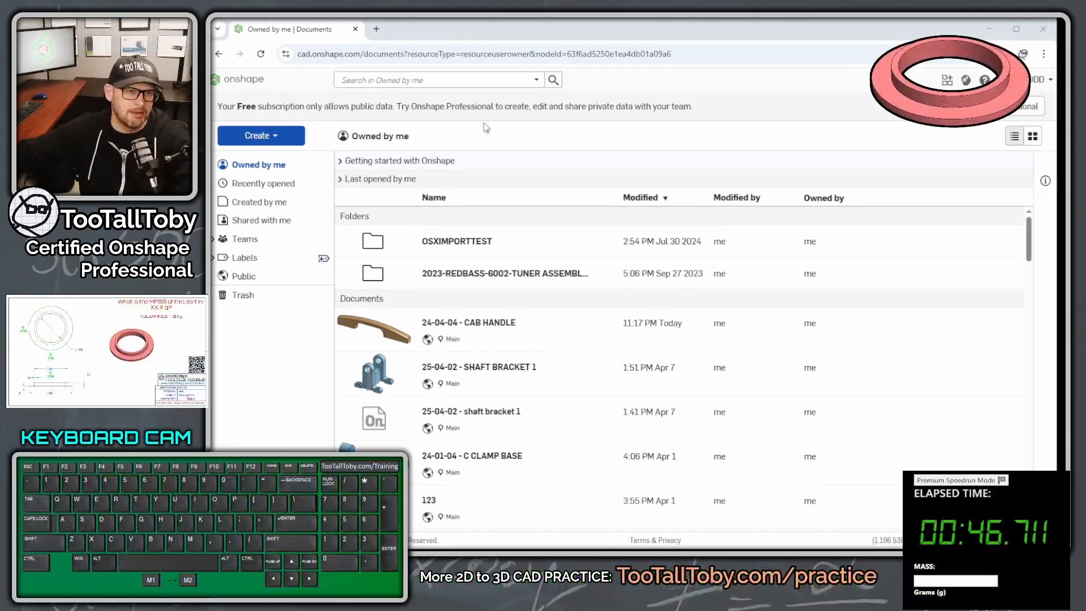
- Create a public Onshape document named '24-08-02 - SINK DRAIN WASHER'
{"action": "left_click", "coordinate": [260, 134]}
{"action": "type", "text": "2"}
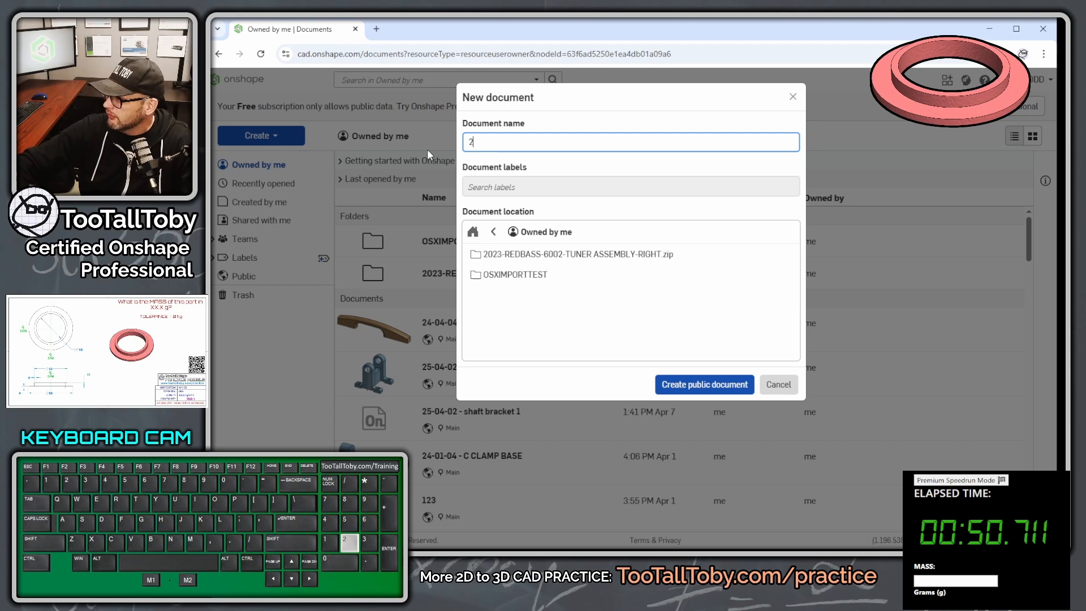
{"action": "type", "text": "4-08-02 -"}
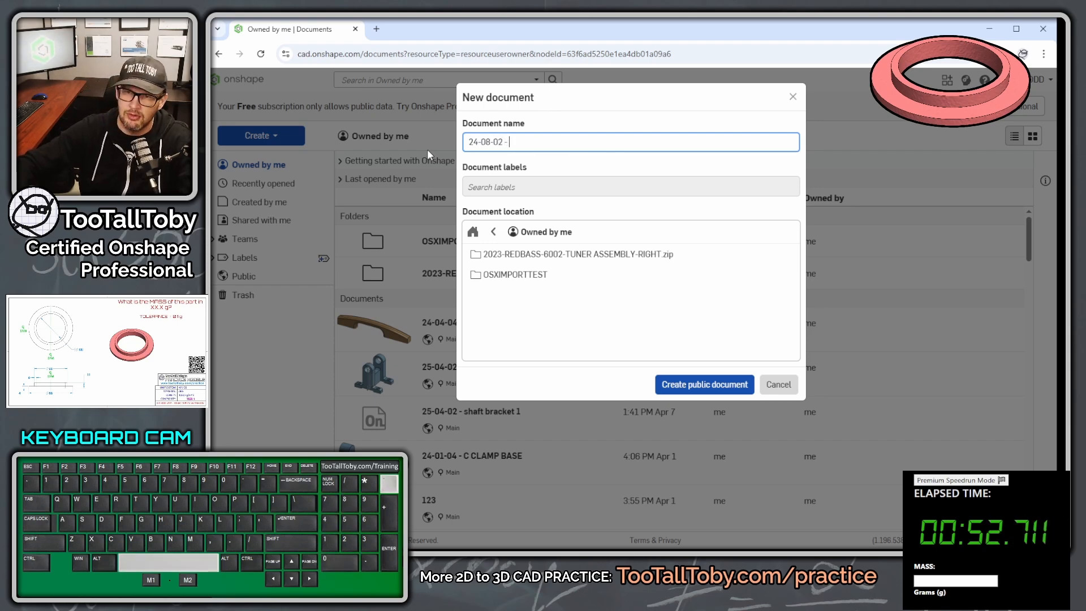
{"action": "type", "text": "SINK DRAIN WAS"}
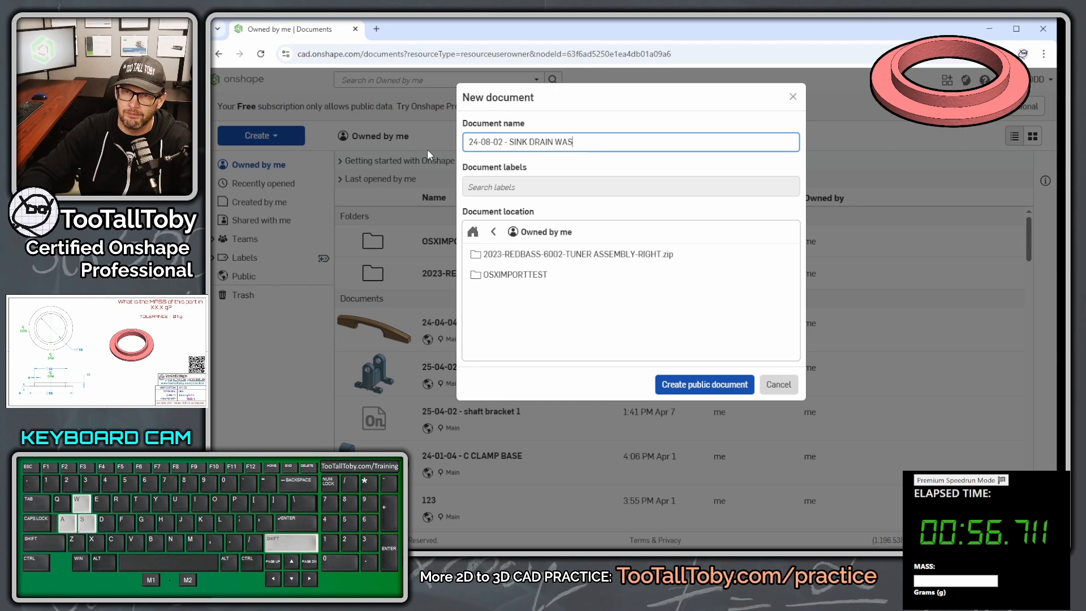
{"action": "type", "text": "HER"}
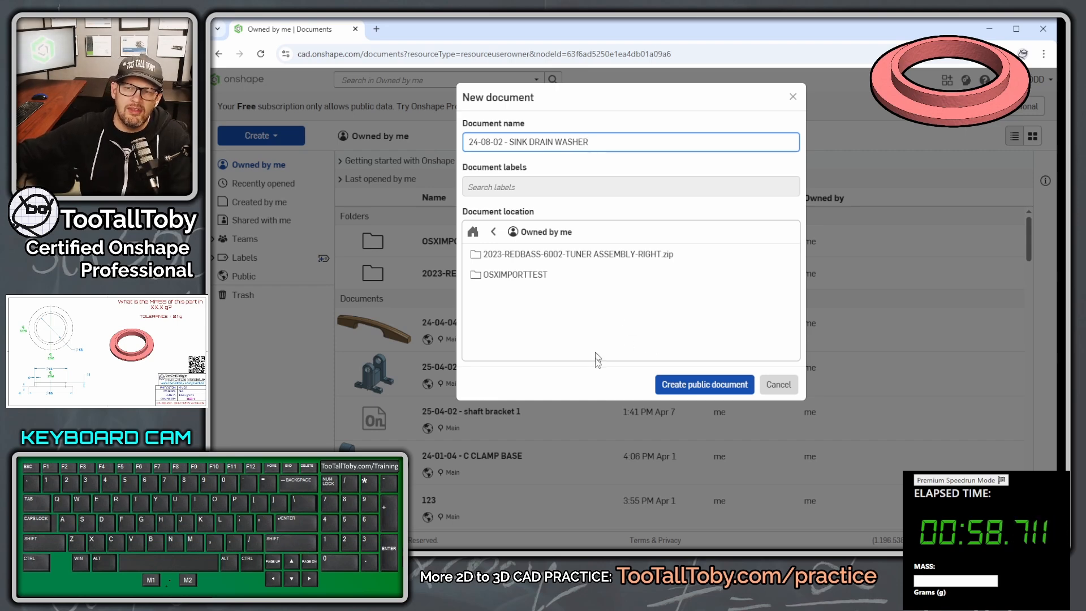
{"action": "left_click", "coordinate": [704, 384]}
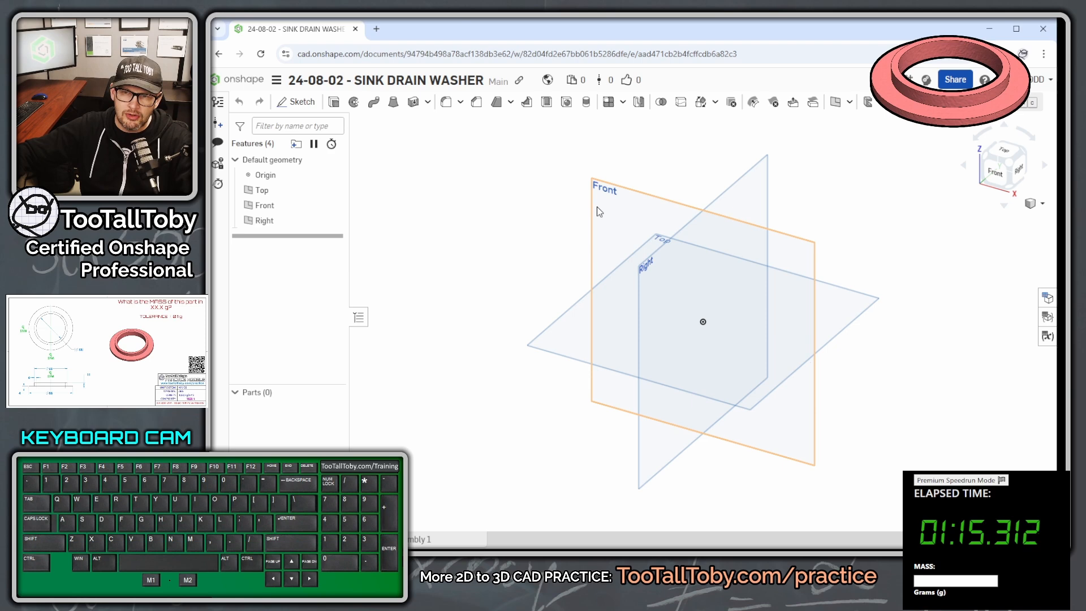
- Confirm workspace units of millimeters for length and grams for mass
{"action": "left_click", "coordinate": [276, 79]}
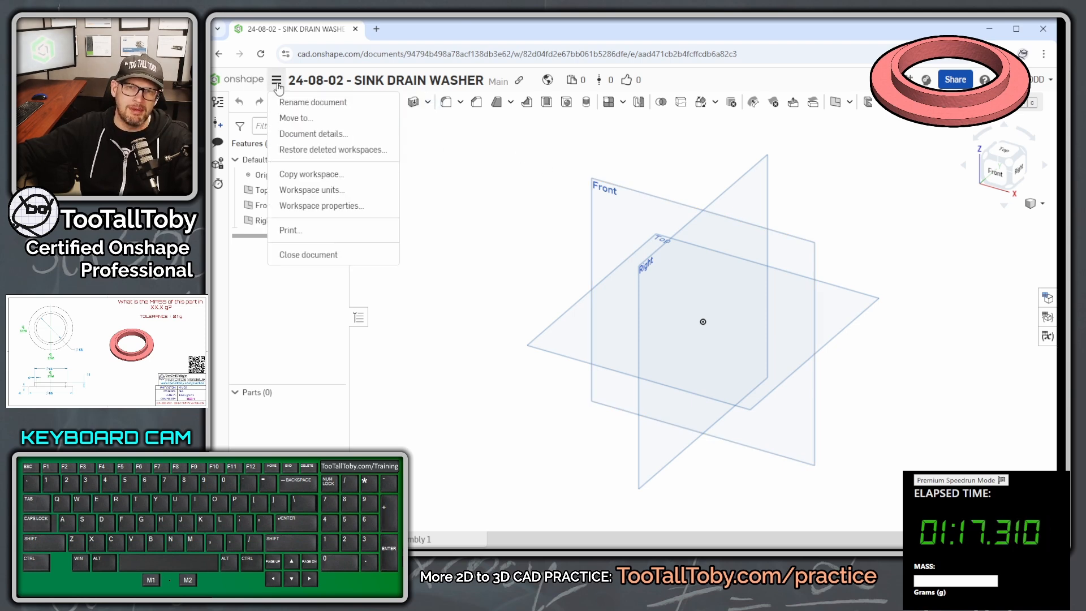
{"action": "left_click", "coordinate": [312, 189]}
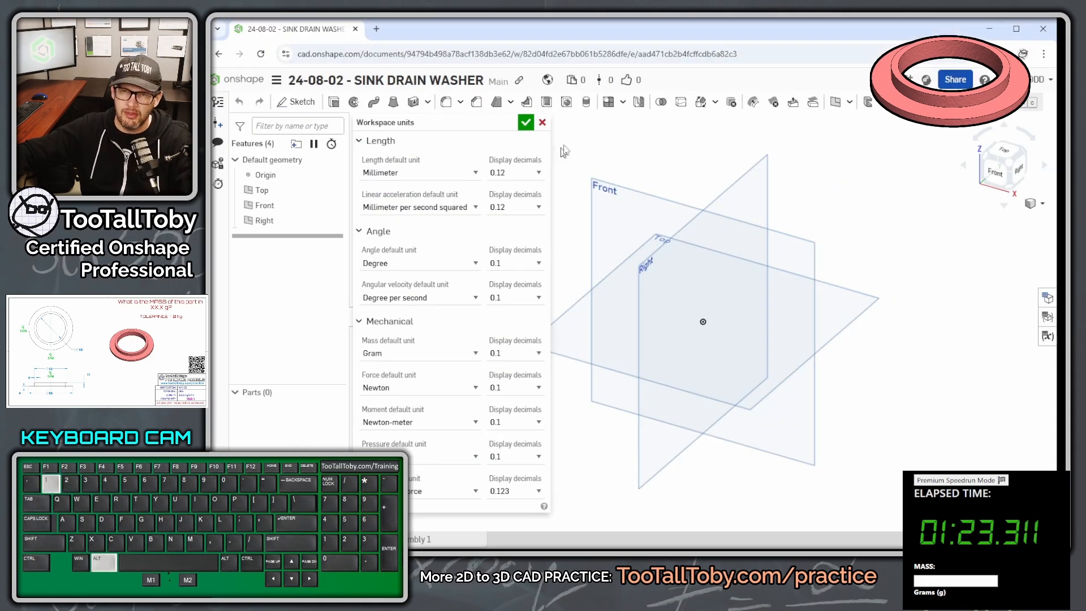
{"action": "left_click", "coordinate": [526, 122]}
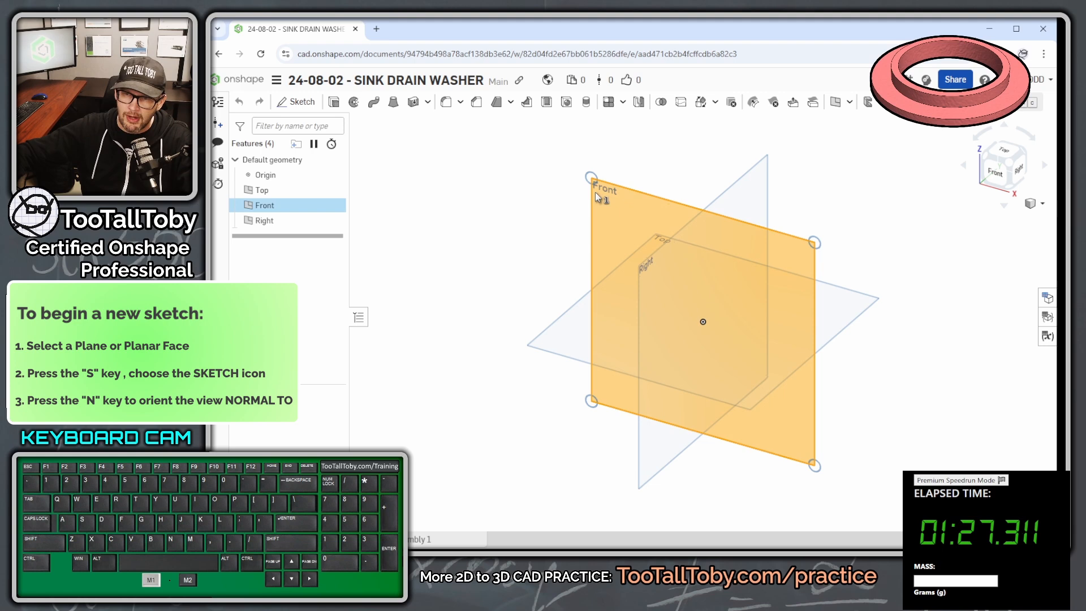
- Sketch on the Front plane a vertical construction axis rising from the origin
{"action": "left_click", "coordinate": [293, 101]}
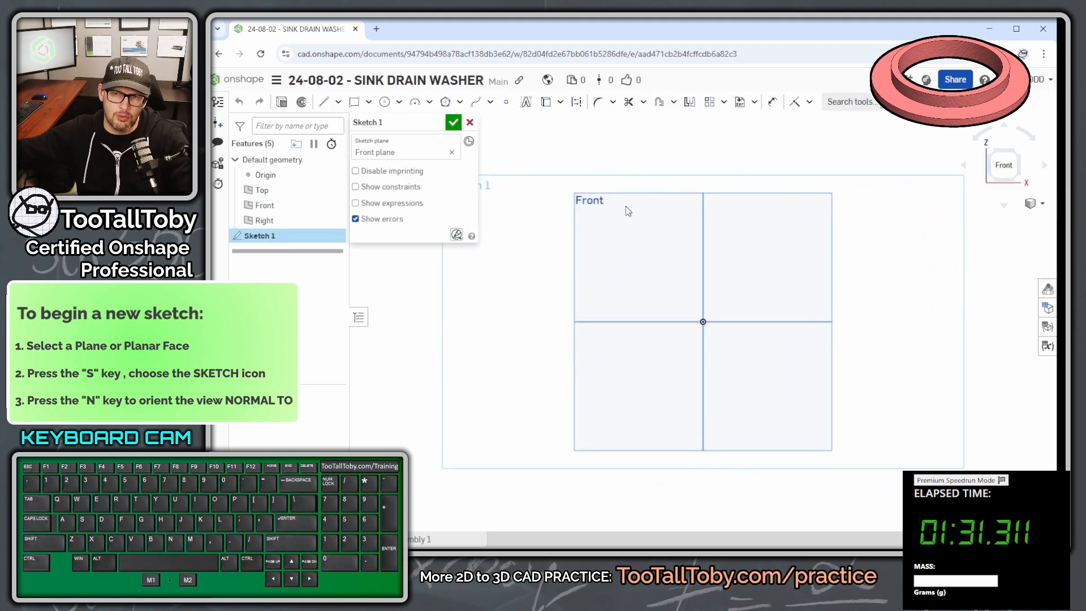
{"action": "key", "text": "s"}
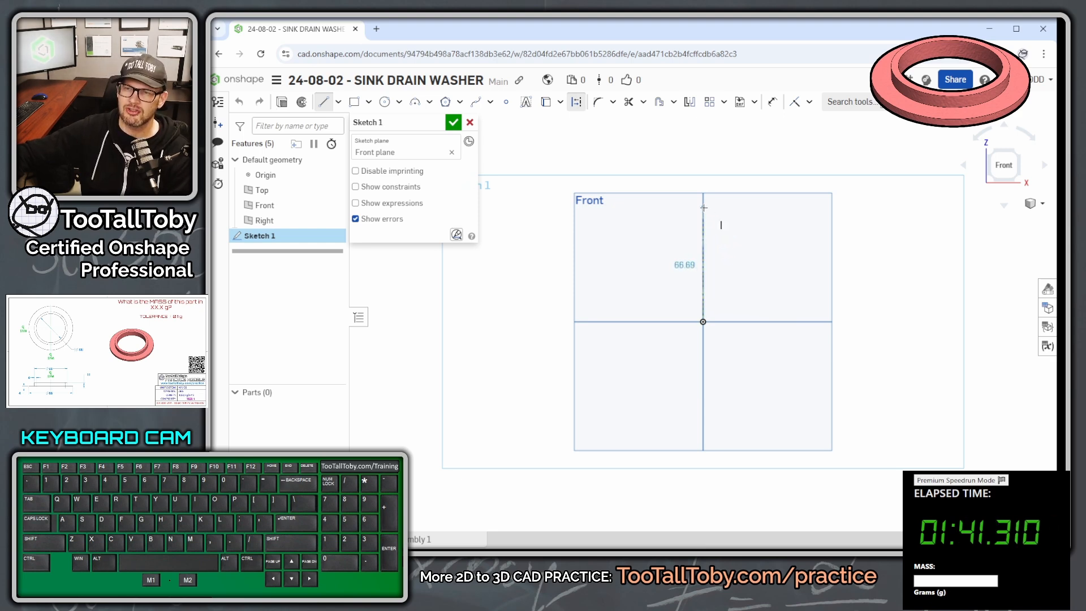
{"action": "left_click_drag", "start_coordinate": [703, 207], "coordinate": [650, 263]}
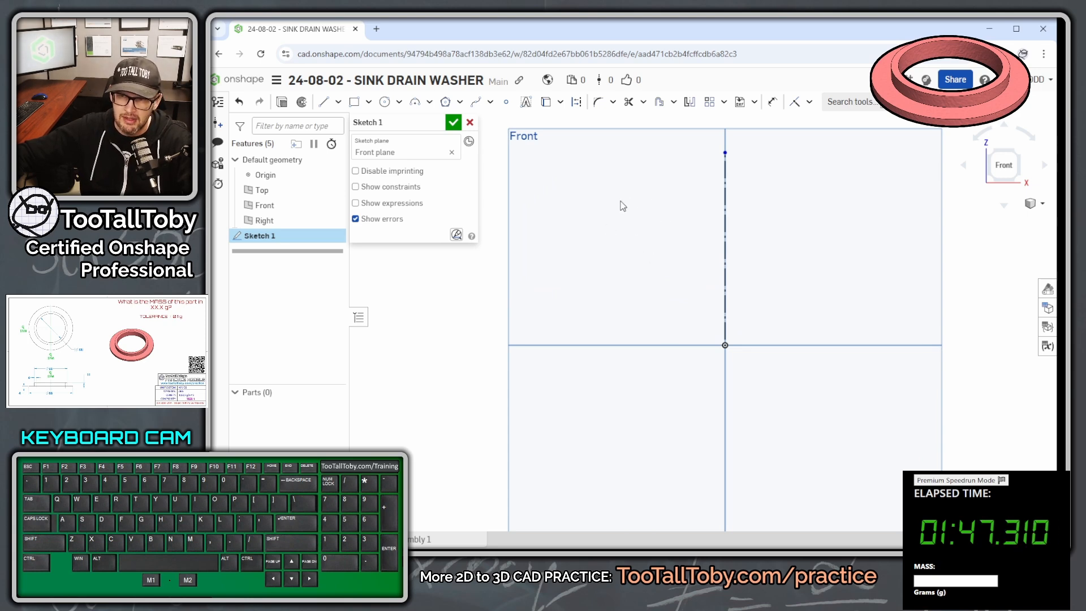
- Draw the L-shaped washer profile left of the axis and enter first dimension values 13.56 and 6.9
{"action": "left_click", "coordinate": [323, 101]}
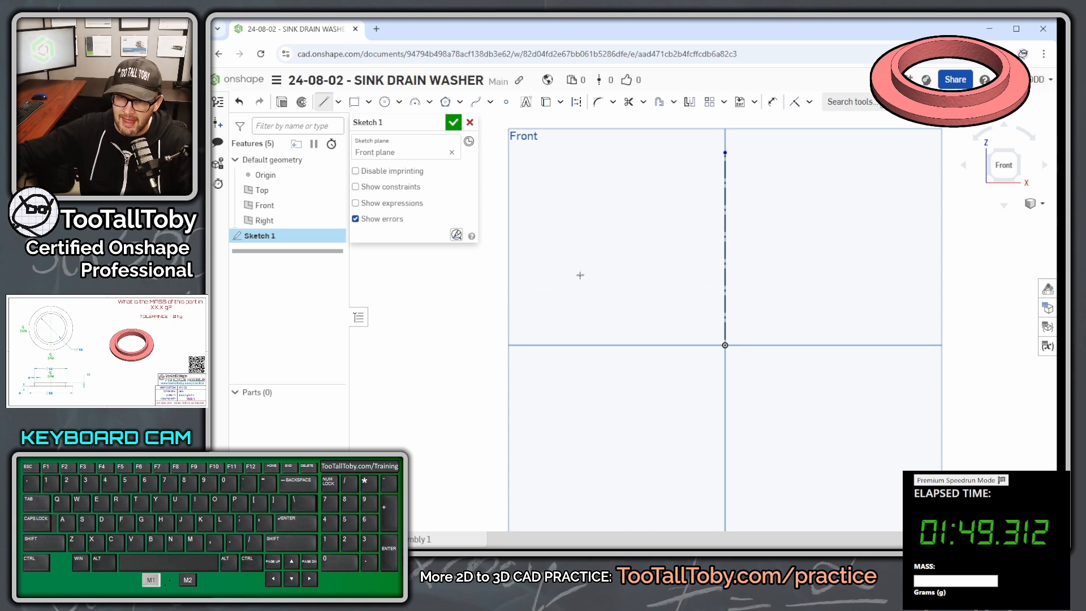
{"action": "left_click_drag", "start_coordinate": [725, 345], "coordinate": [561, 346]}
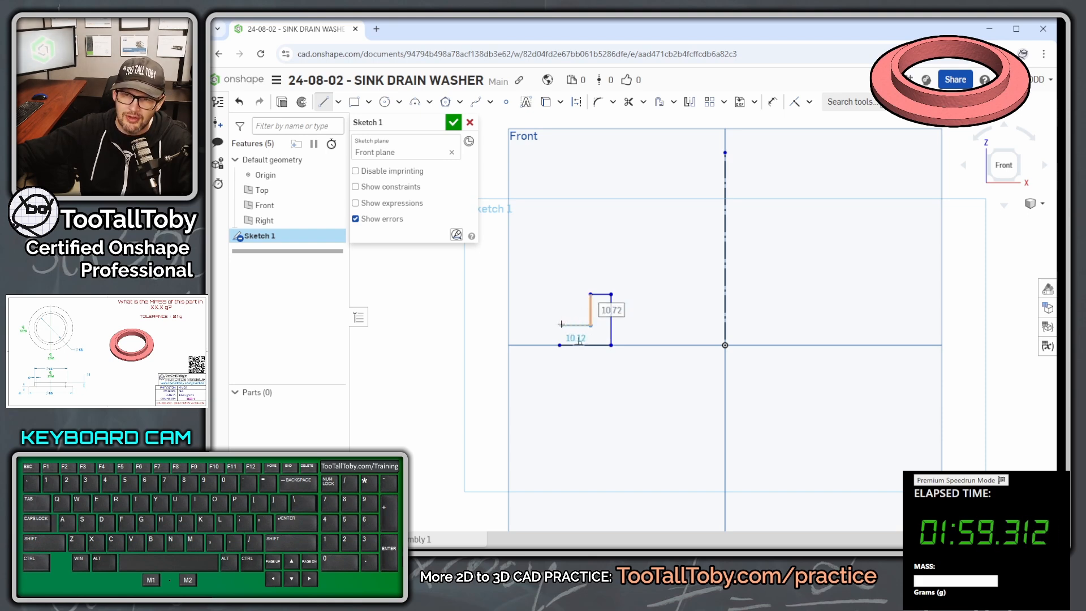
{"action": "type", "text": "13.56"}
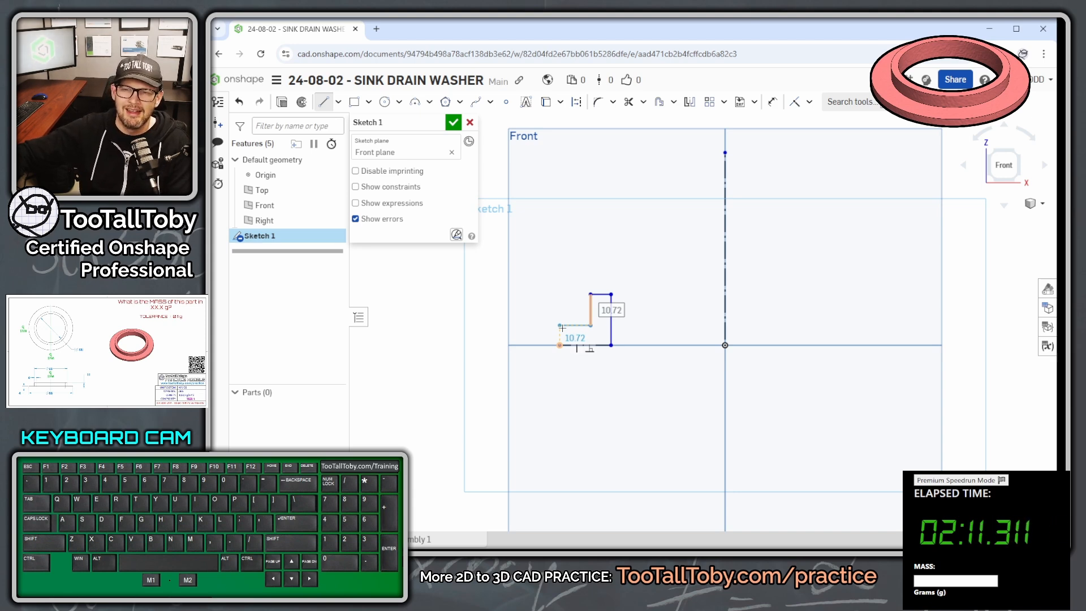
{"action": "type", "text": "6.9"}
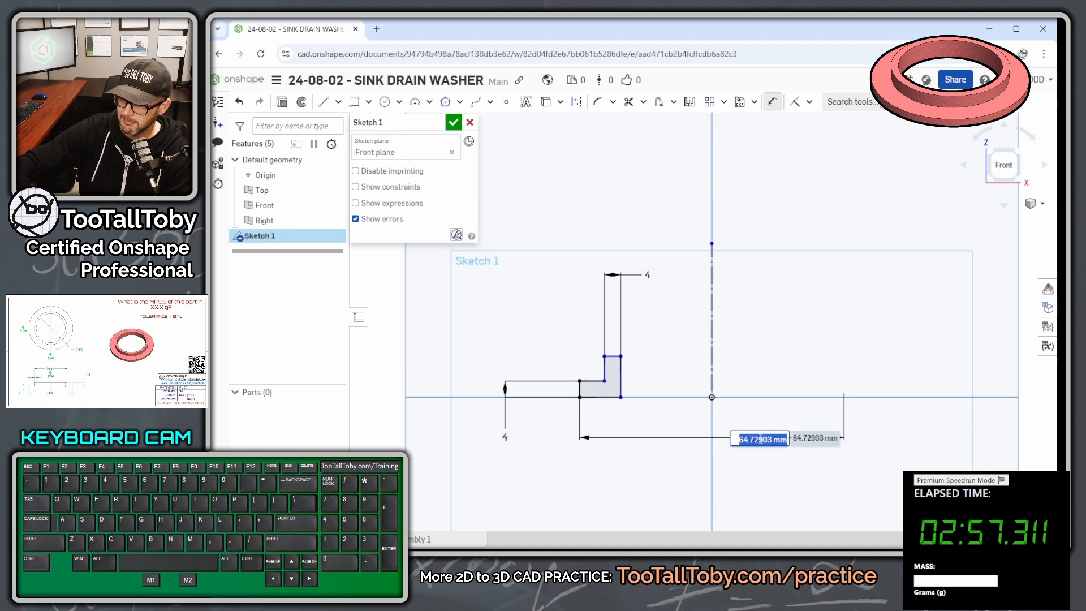
- Dimension the Ø88 outer diameter and the 11 mm inner step height
{"action": "type", "text": "88"}
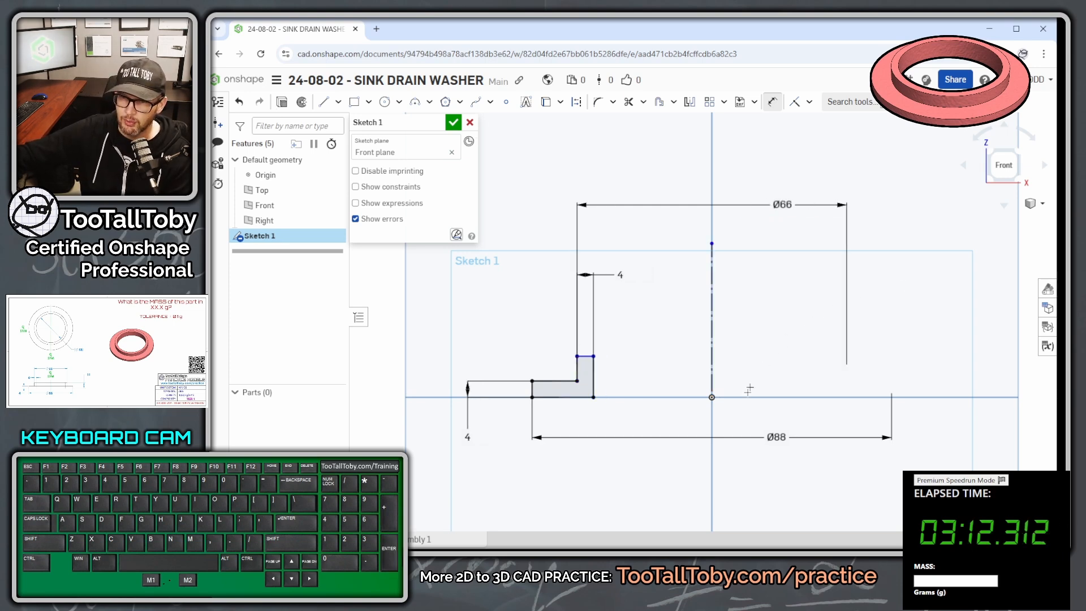
{"action": "left_click", "coordinate": [562, 396]}
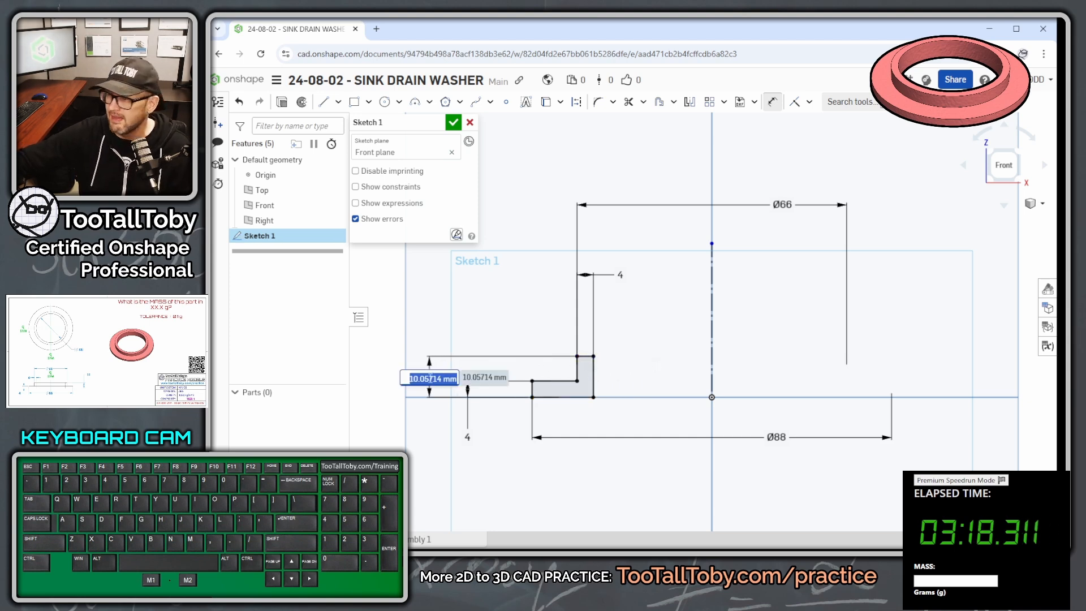
{"action": "type", "text": "11"}
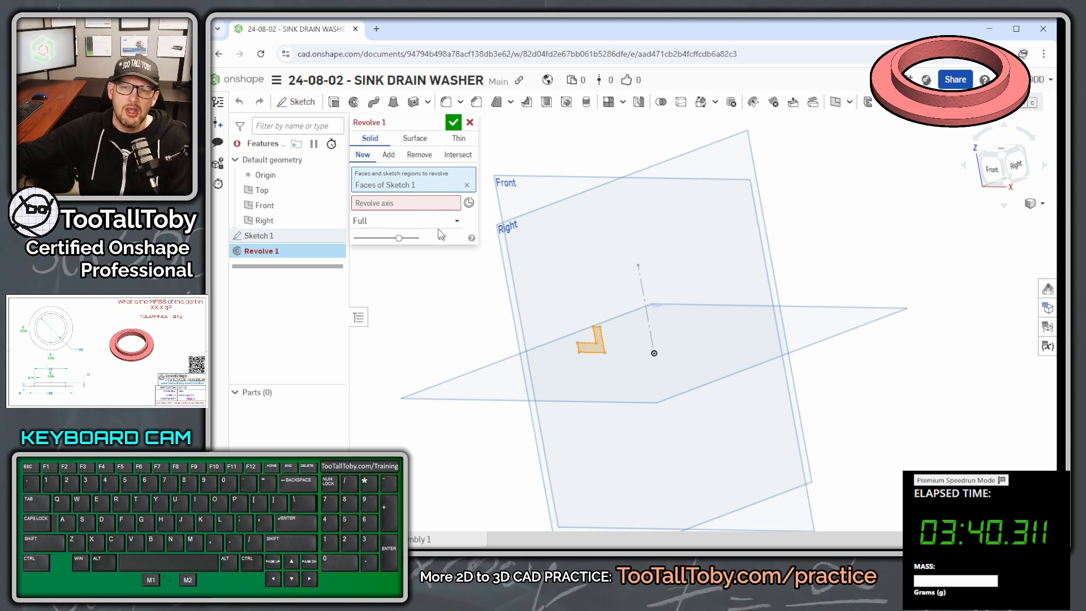
- Revolve the profile a full turn about the centreline to form the washer solid Part 1
{"action": "left_click", "coordinate": [405, 202]}
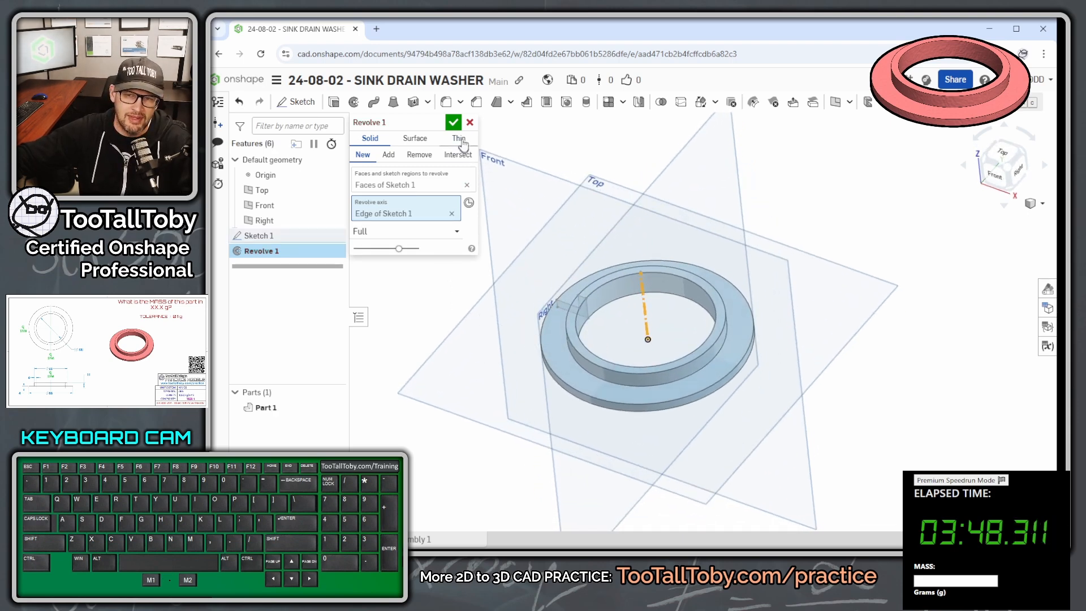
{"action": "left_click", "coordinate": [453, 122]}
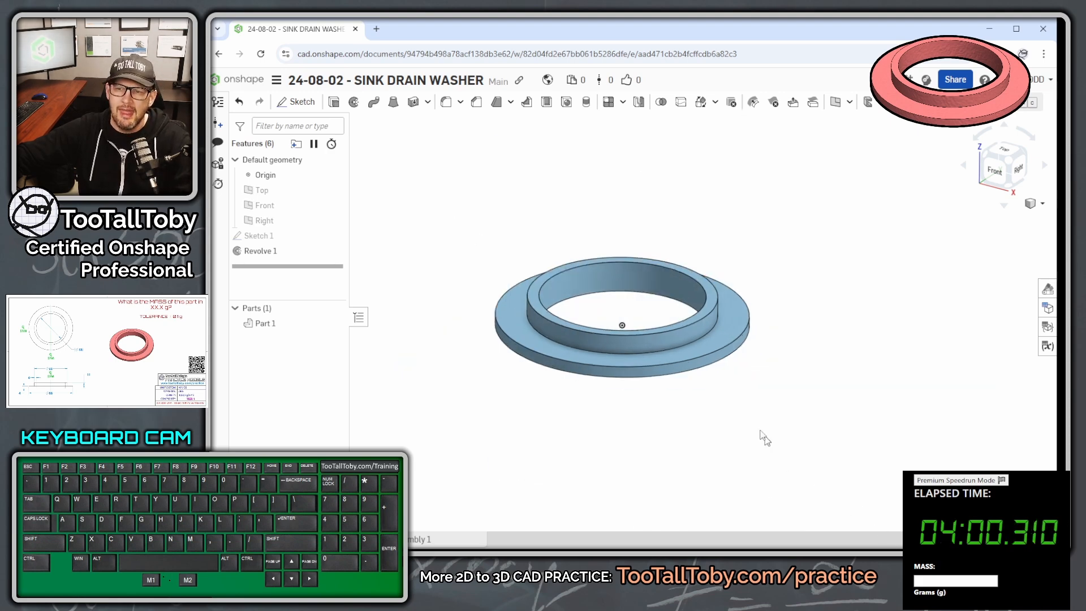
- Give Part 1 a deep salmon appearance from the palette and confirm it
{"action": "left_click", "coordinate": [265, 322]}
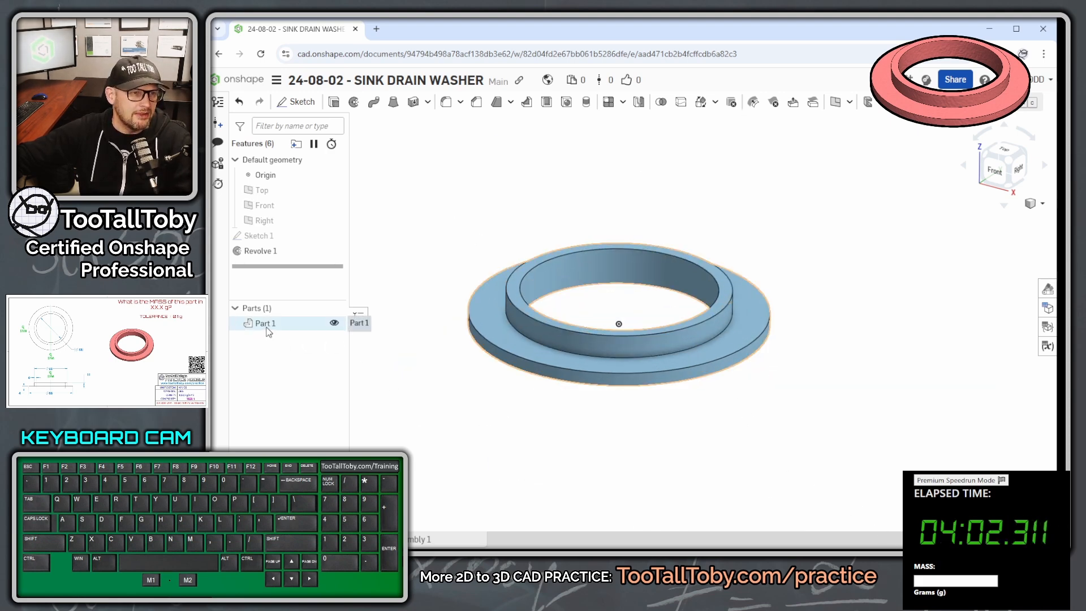
{"action": "right_click", "coordinate": [265, 322]}
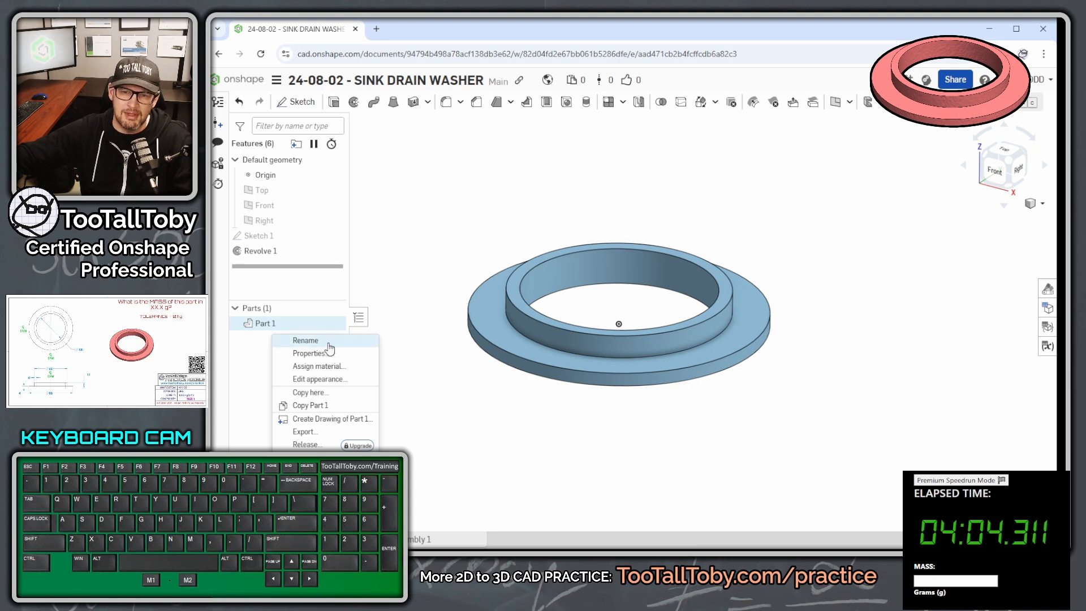
{"action": "left_click", "coordinate": [320, 379]}
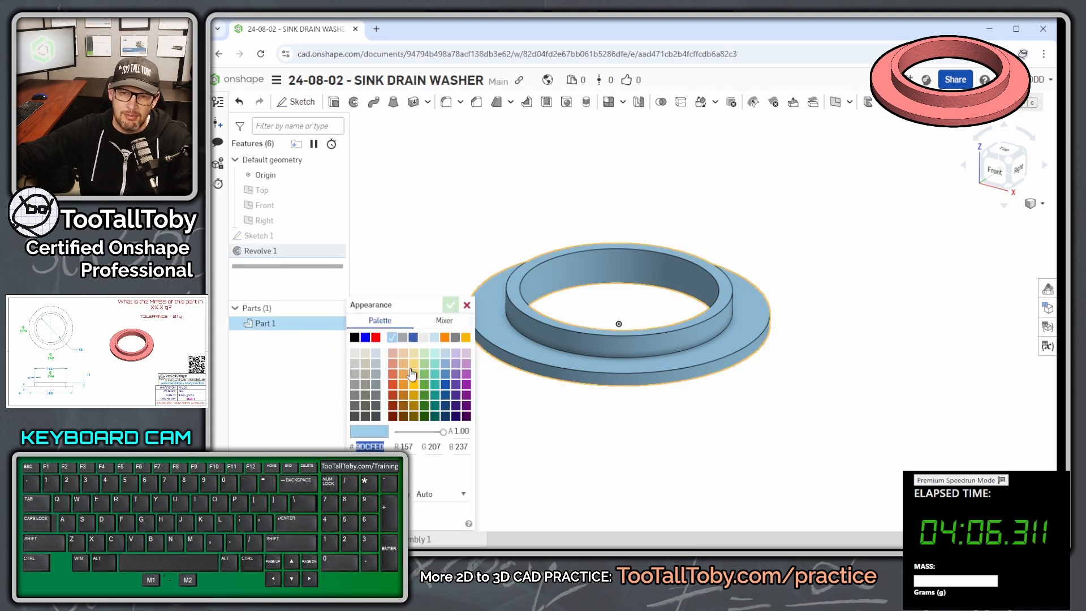
{"action": "left_click", "coordinate": [393, 363]}
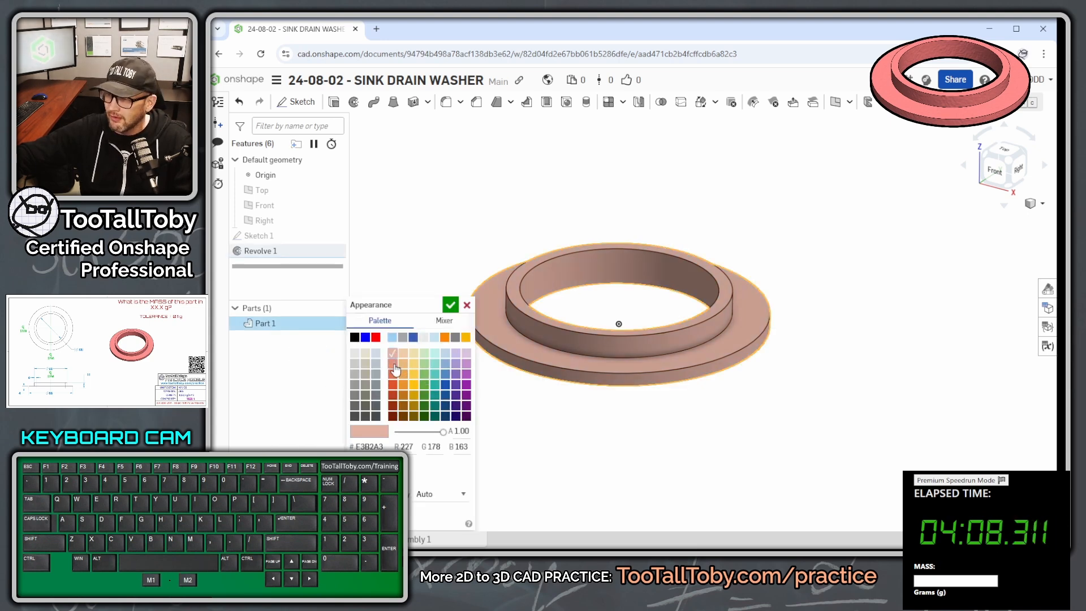
{"action": "left_click", "coordinate": [394, 364]}
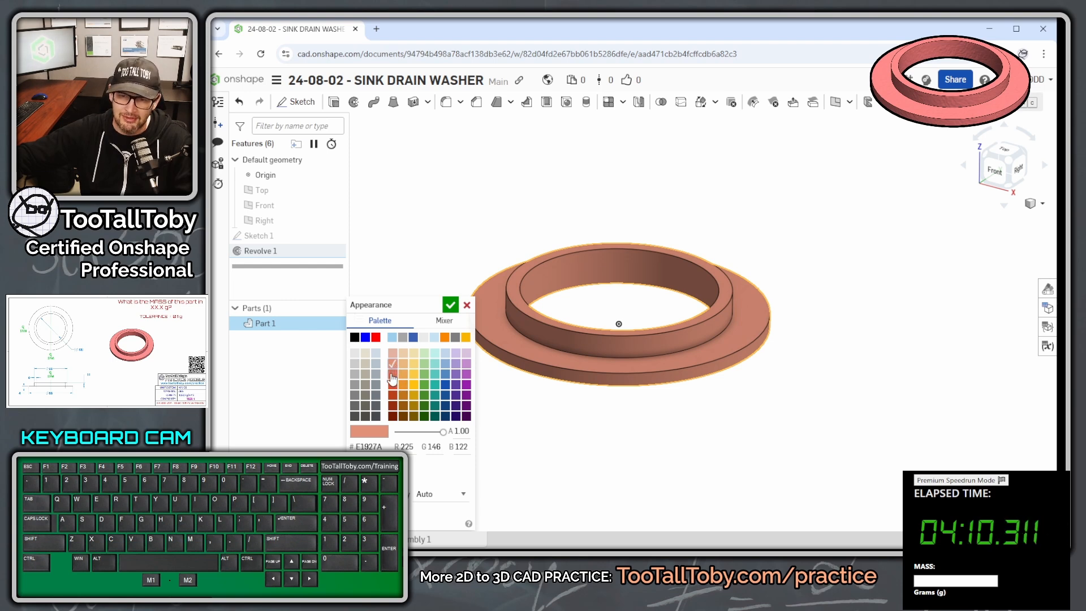
{"action": "left_click", "coordinate": [451, 305]}
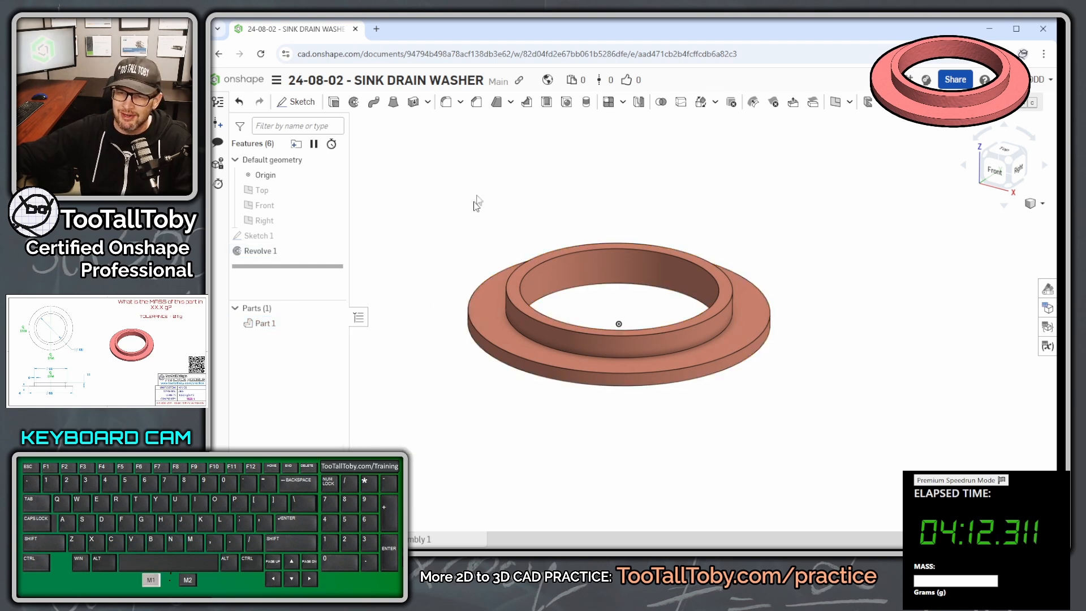
{"action": "mouse_move", "coordinate": [294, 346]}
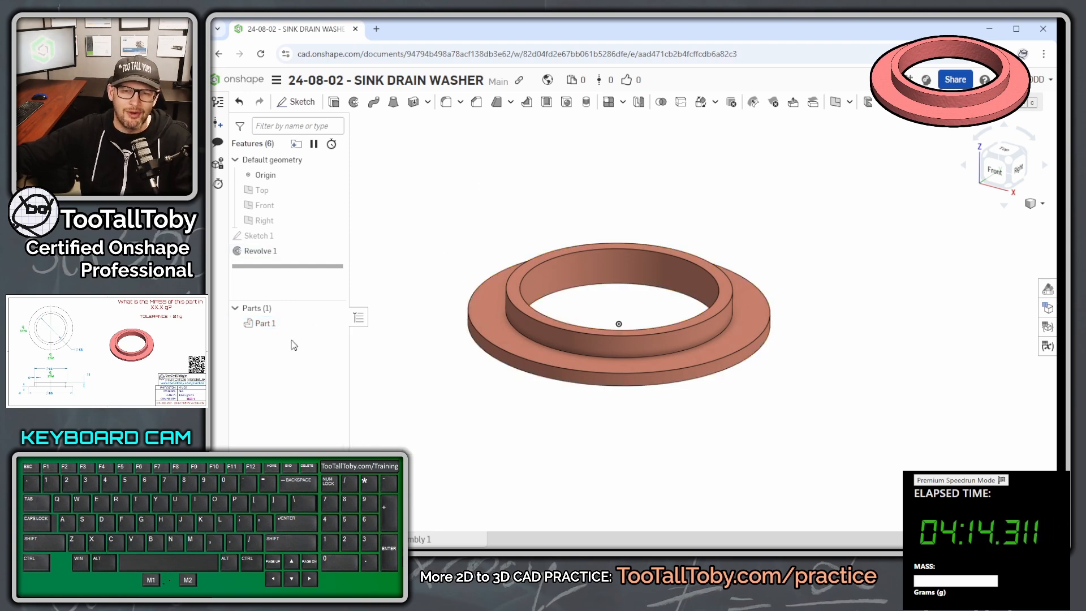
- Assign TTT-ABS from the TTT-CUSTOM MATERIALS library to Part 1
{"action": "right_click", "coordinate": [264, 323]}
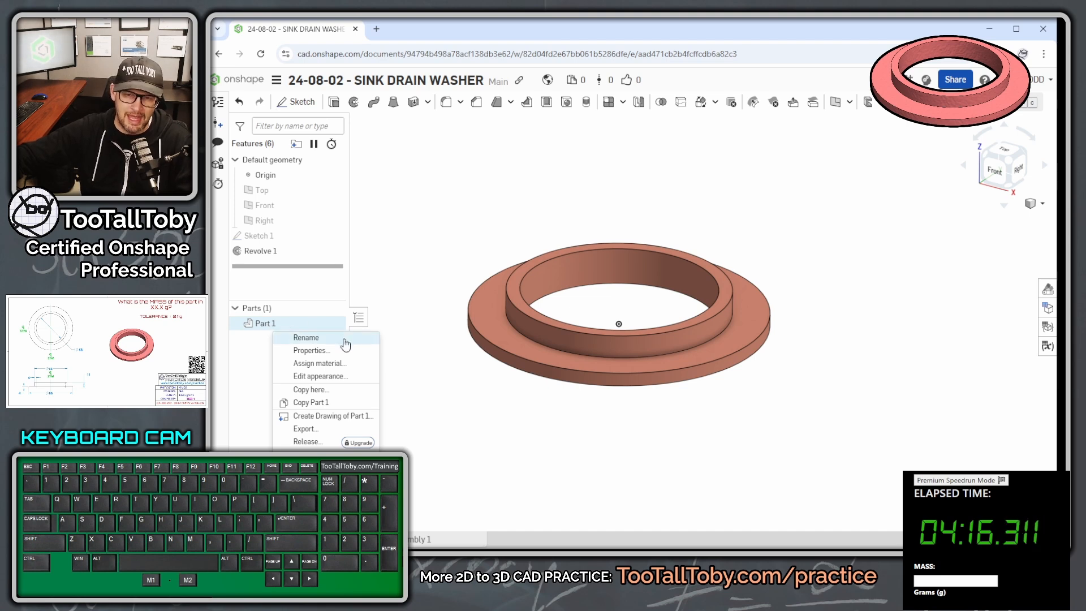
{"action": "left_click", "coordinate": [320, 363]}
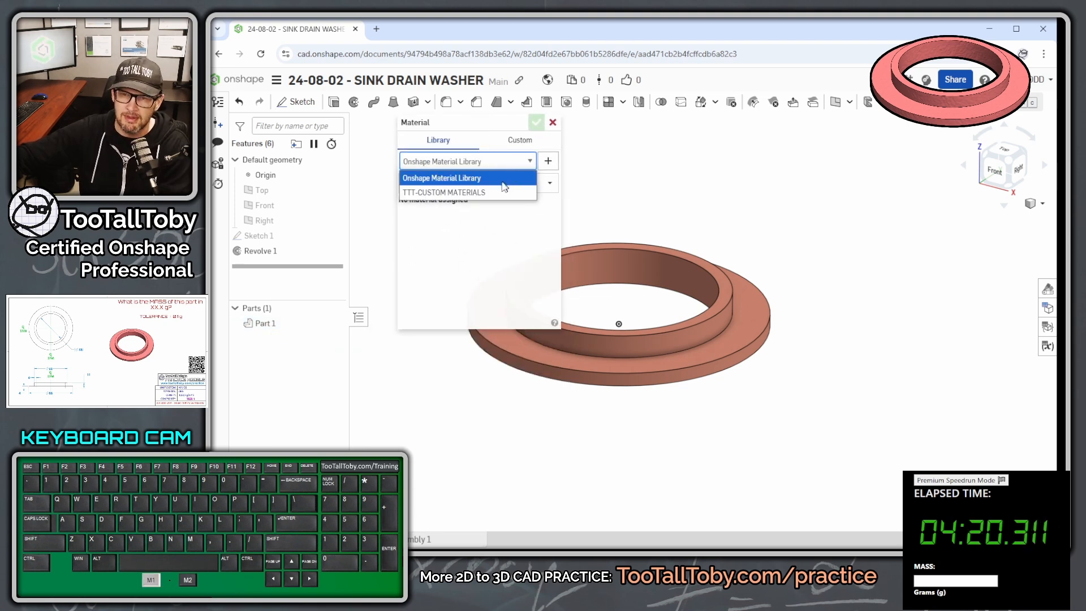
{"action": "left_click", "coordinate": [444, 192]}
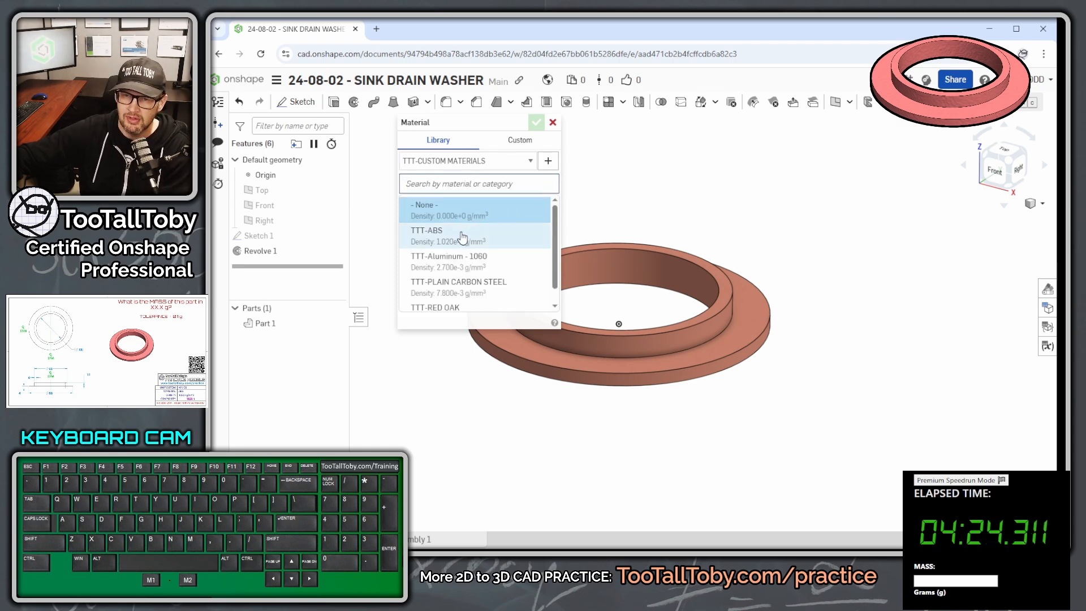
{"action": "left_click", "coordinate": [536, 122]}
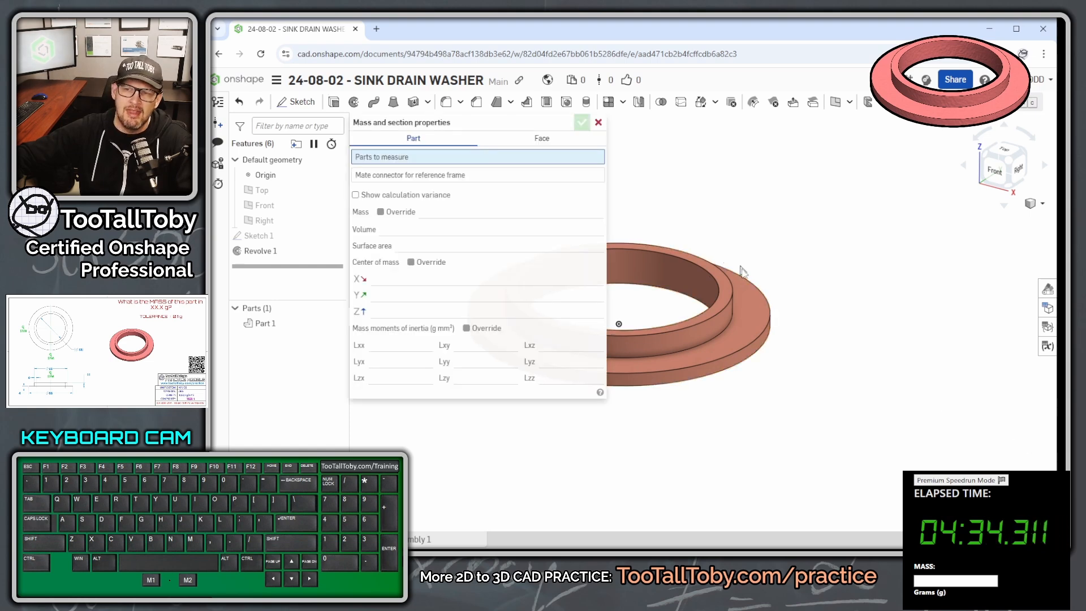
- Measure Part 1's mass as 19.6 g and enter 19 in the submission form
{"action": "left_click", "coordinate": [265, 322]}
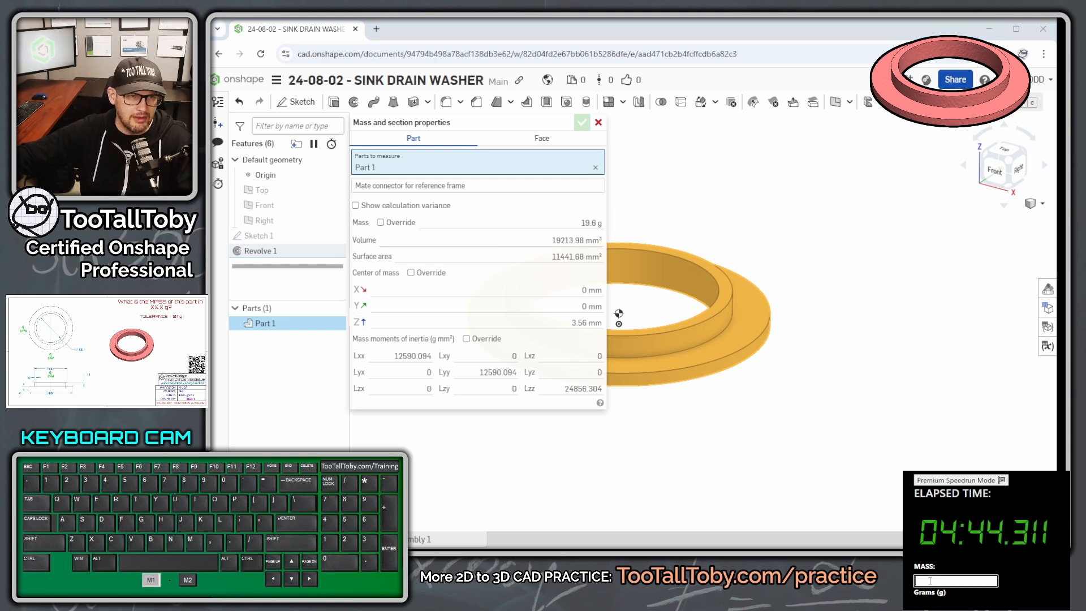
{"action": "type", "text": "19.6"}
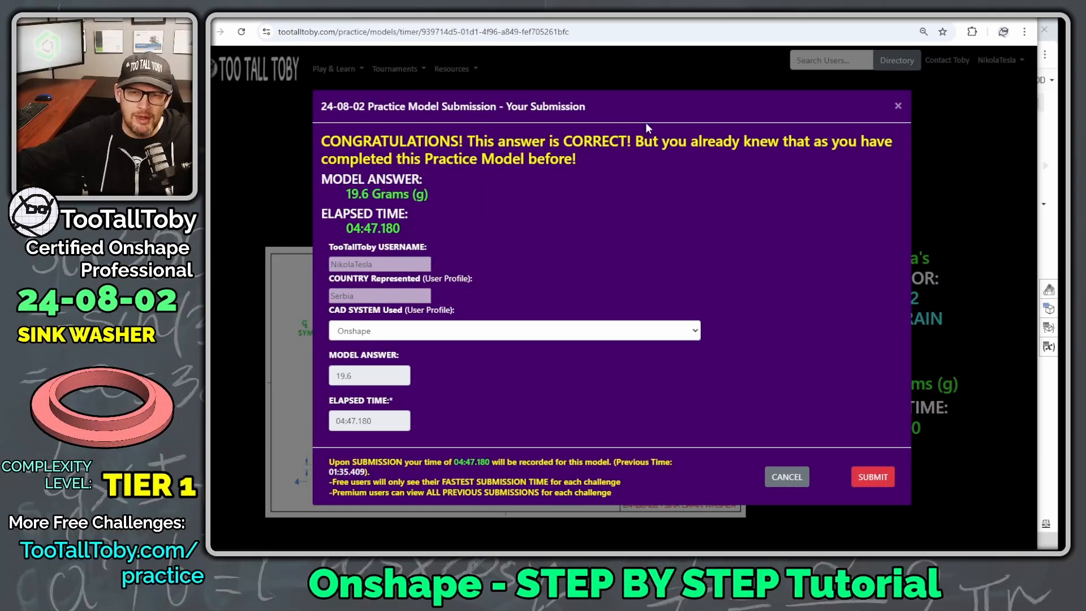
{"action": "mouse_move", "coordinate": [880, 446]}
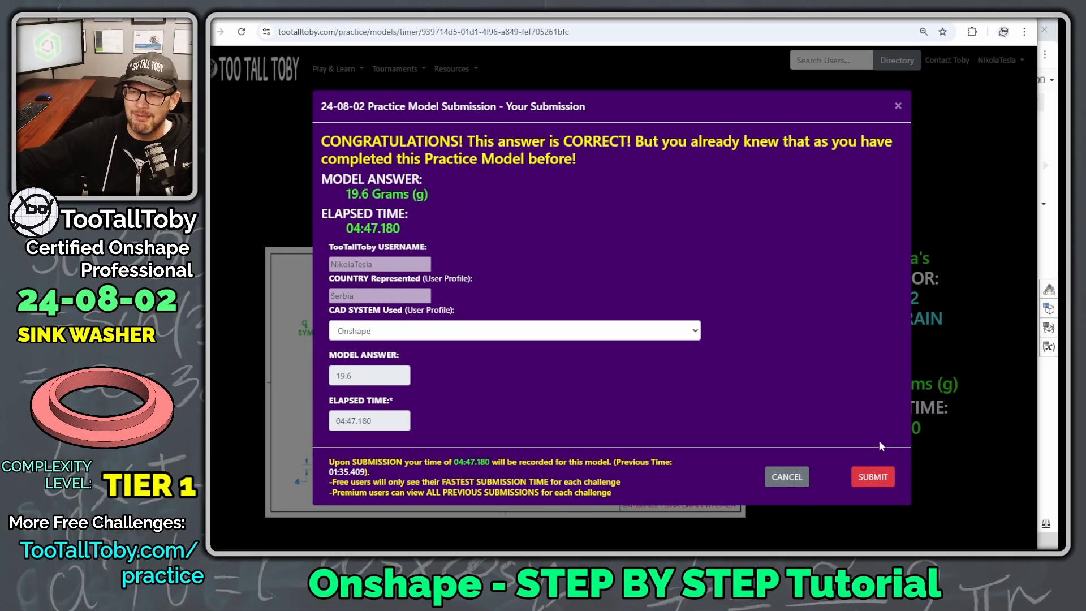
- Submit the 19.6 g answer with time 04:47.180 for the Sink Drain Washer
{"action": "left_click", "coordinate": [873, 476]}
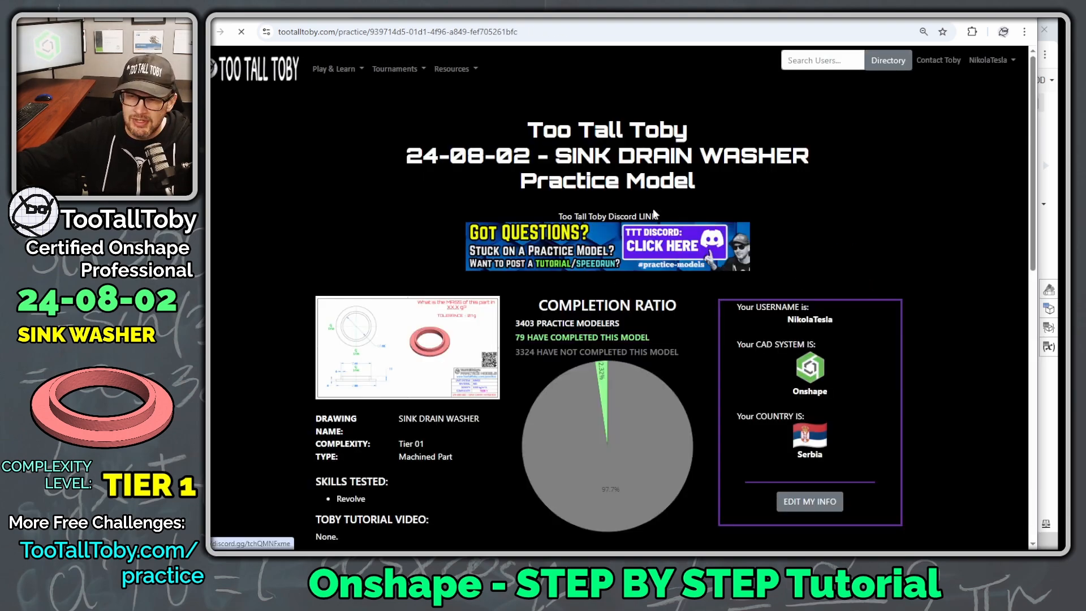
- View the Data & Analytics section showing rank 36 of 79 and both runs
{"action": "scroll", "scroll_direction": "down", "scroll_amount": 3}
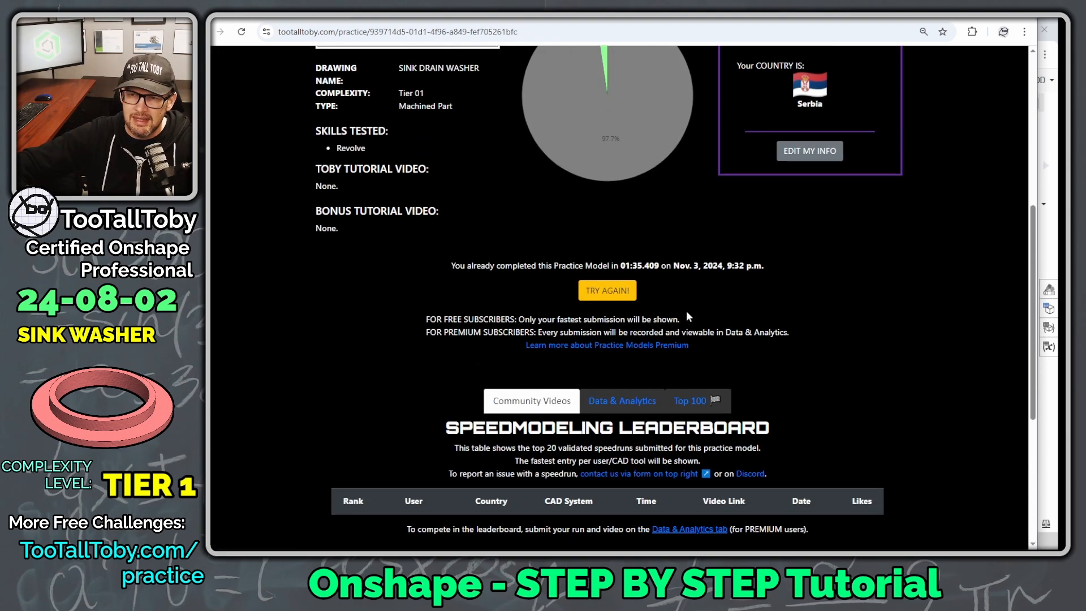
{"action": "scroll", "scroll_direction": "down", "scroll_amount": 3}
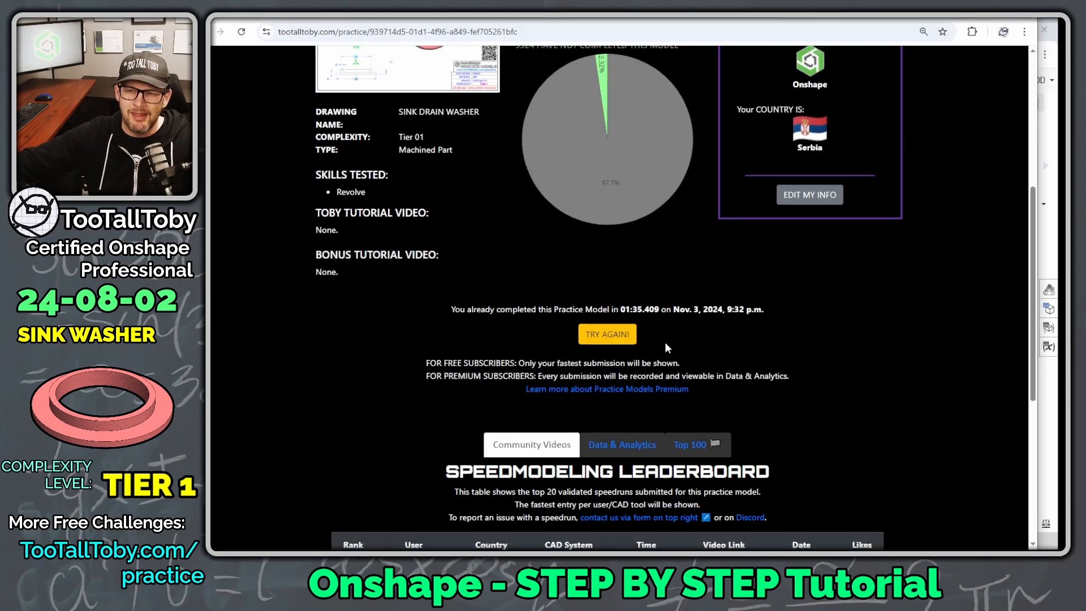
{"action": "left_click", "coordinate": [689, 444]}
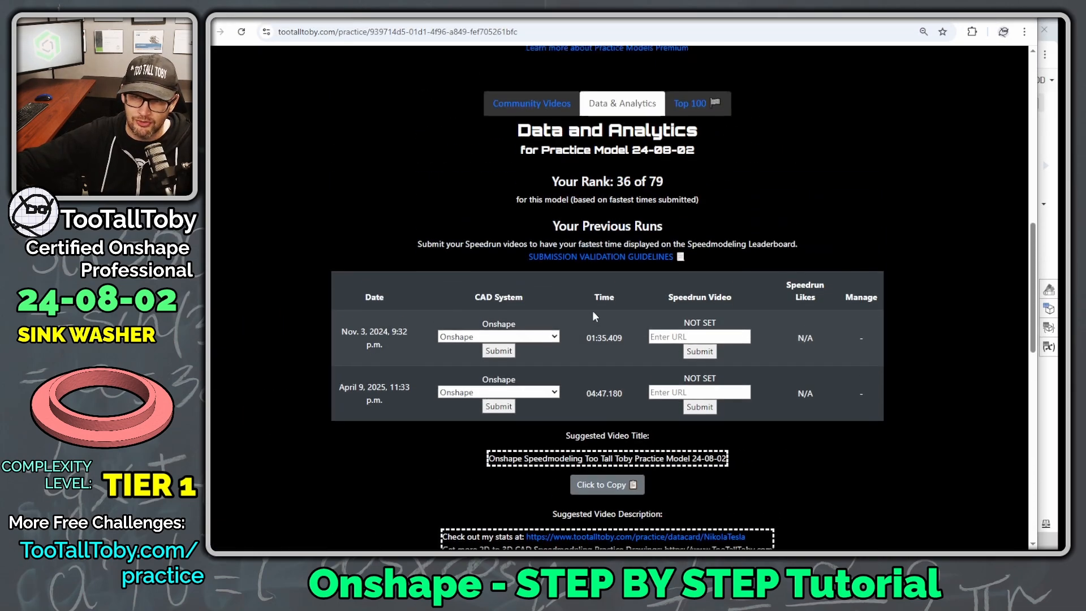
{"action": "scroll", "scroll_direction": "down", "scroll_amount": 3}
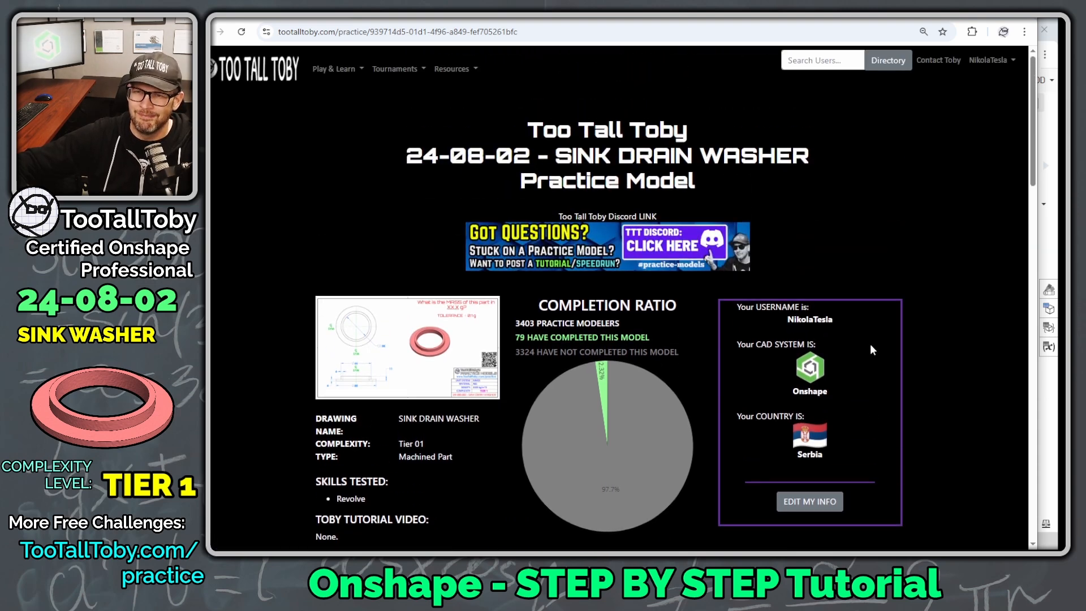
{"action": "scroll", "scroll_direction": "down", "scroll_amount": 3}
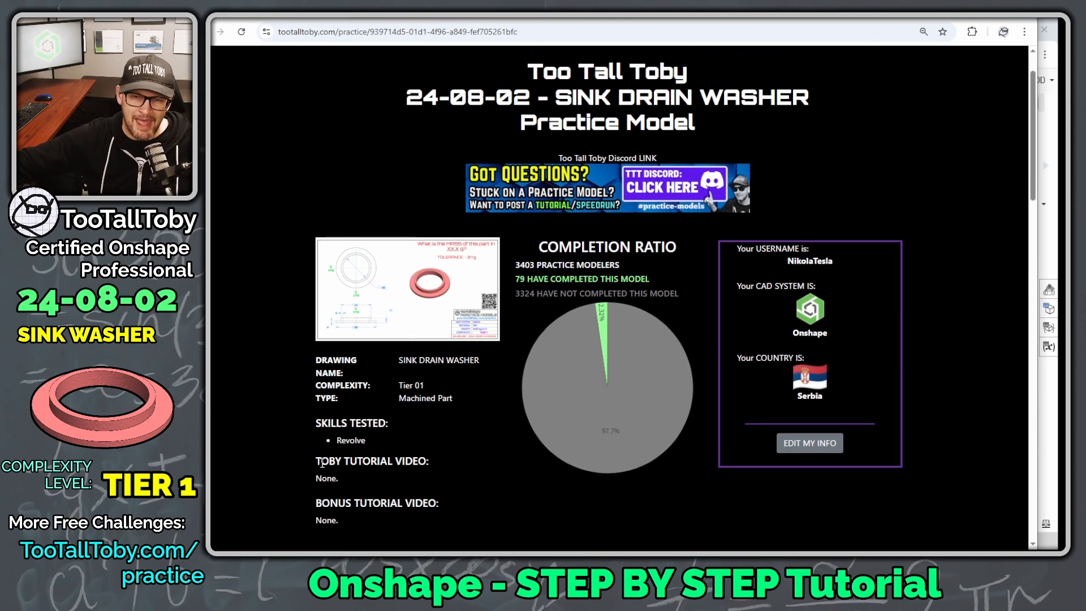